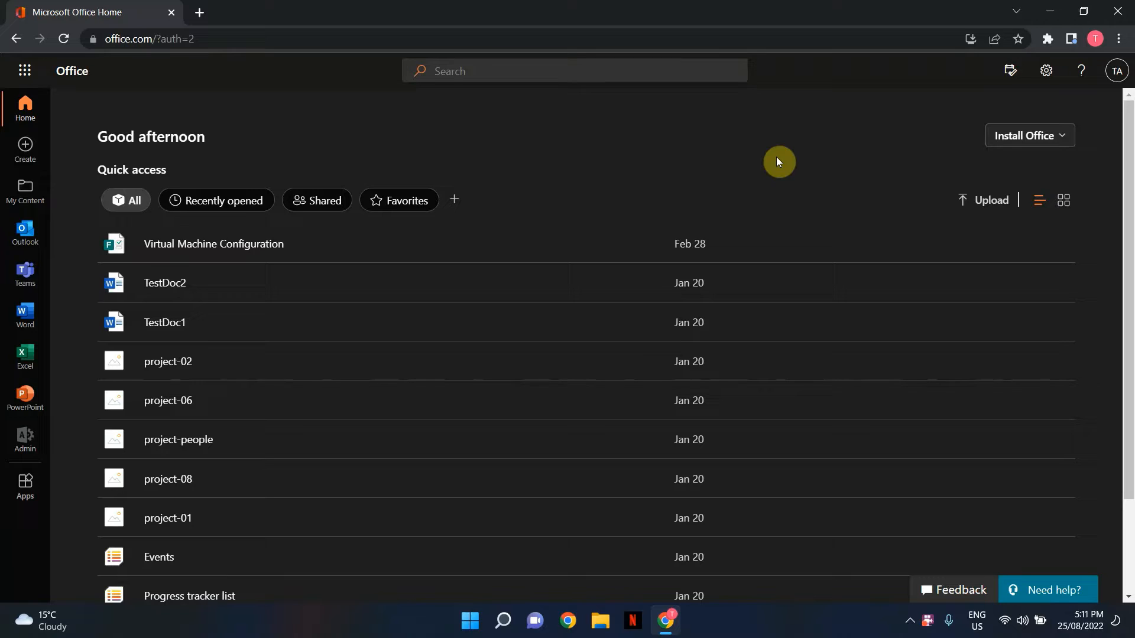
mouse_move(312, 122)
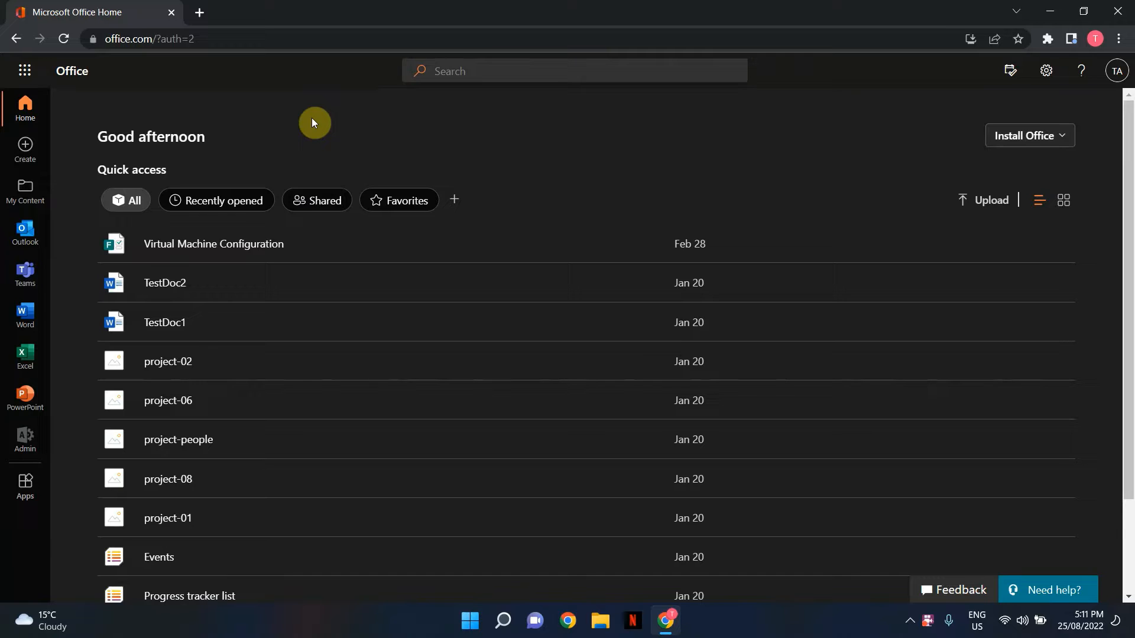
mouse_move(25, 441)
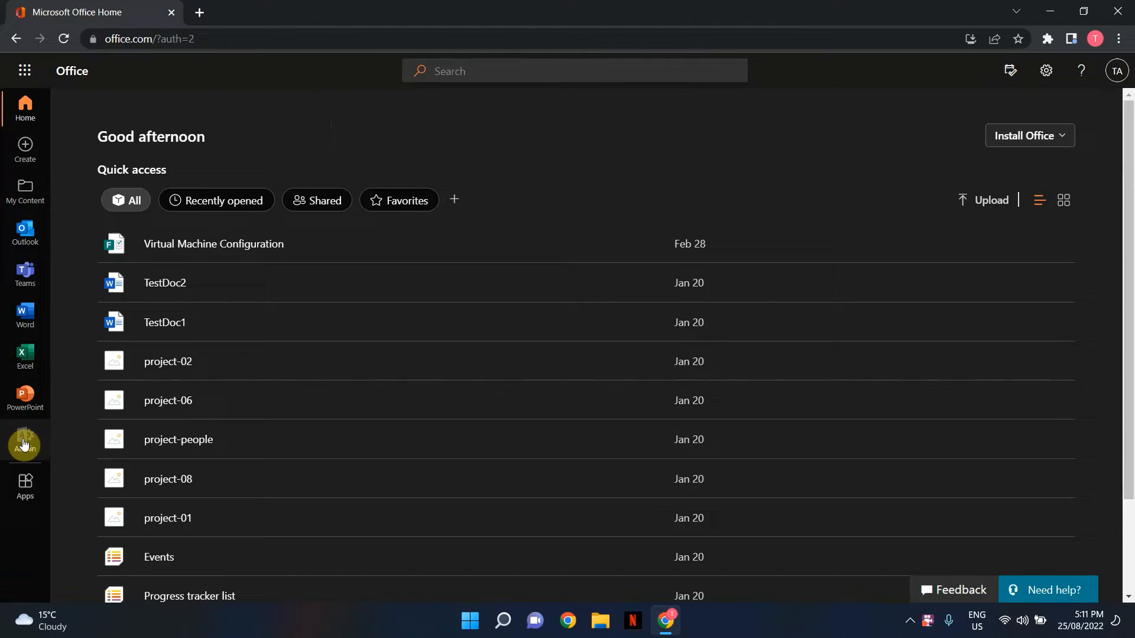
Go to the Microsoft 365 admin center and expand Show all to reveal the Admin centers list
left_click(25, 444)
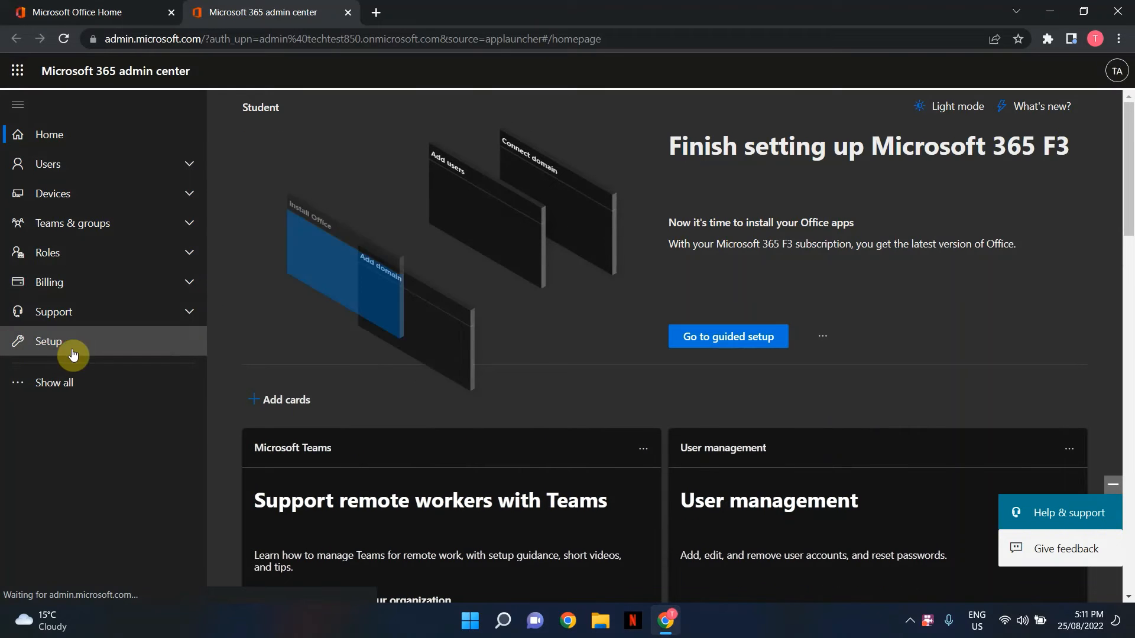
left_click(53, 382)
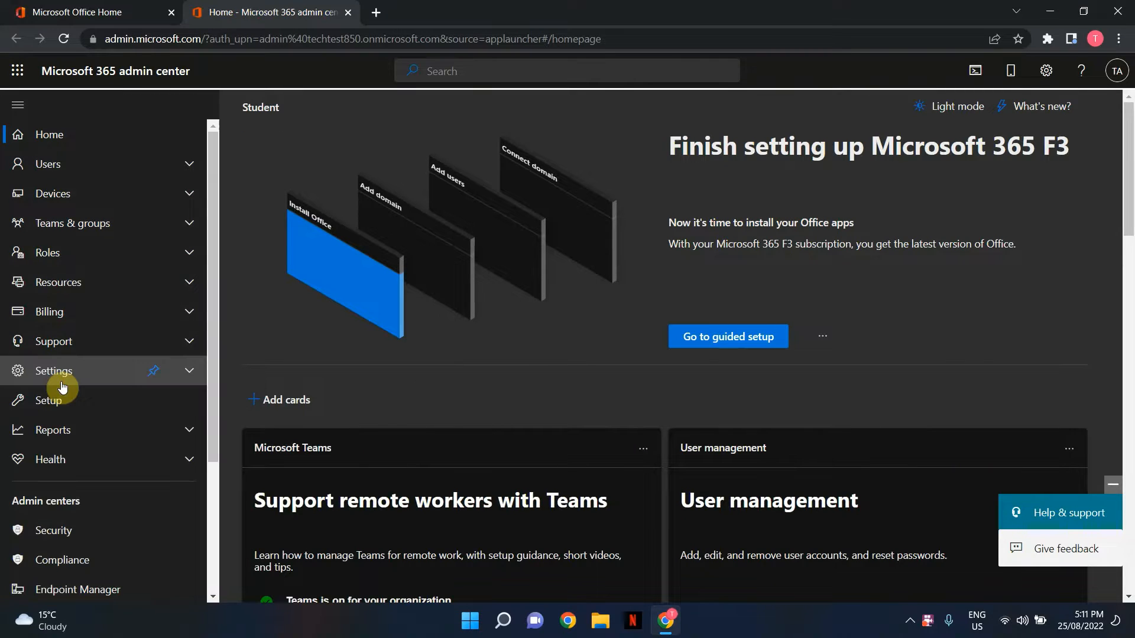
scroll("down", 3)
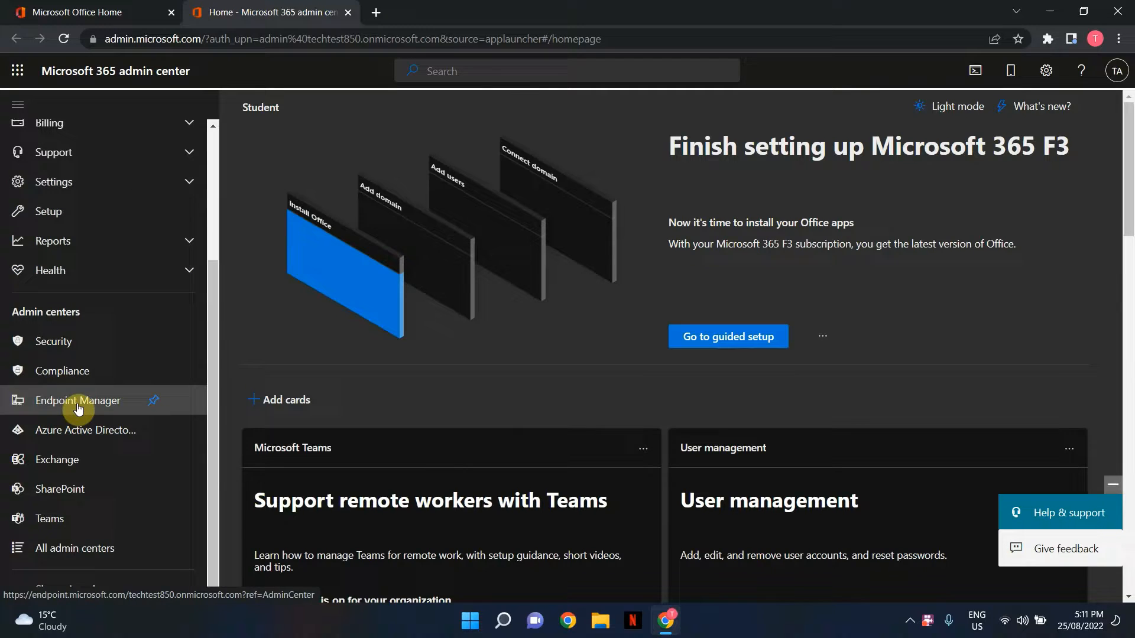
Launch Endpoint Manager from the Admin centers list to reach its home dashboard
left_click(78, 401)
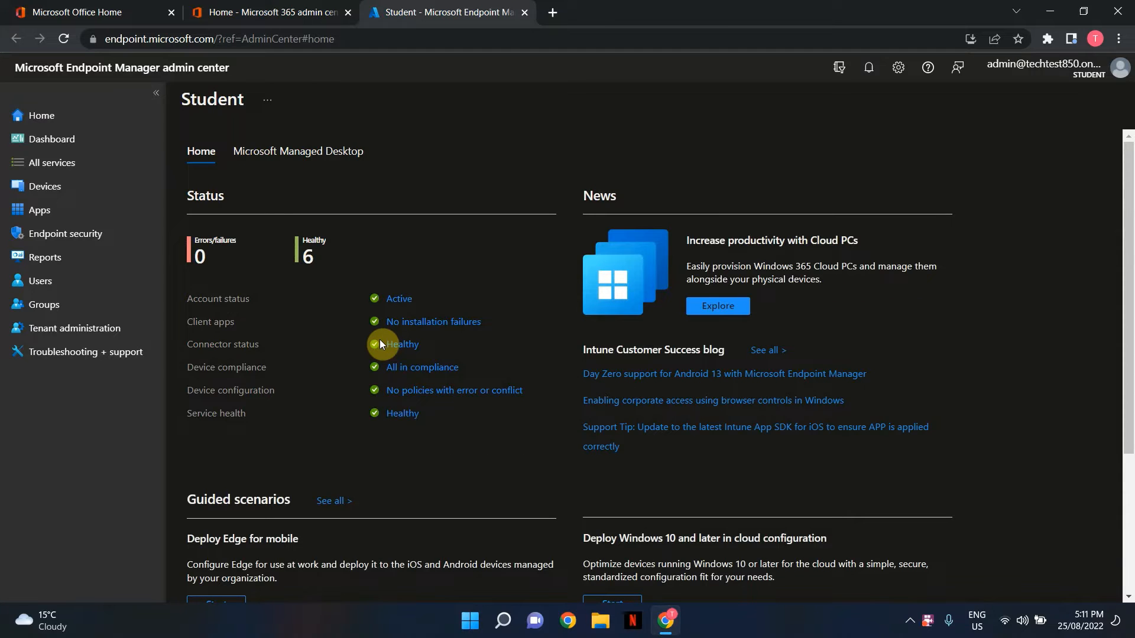
mouse_move(316, 232)
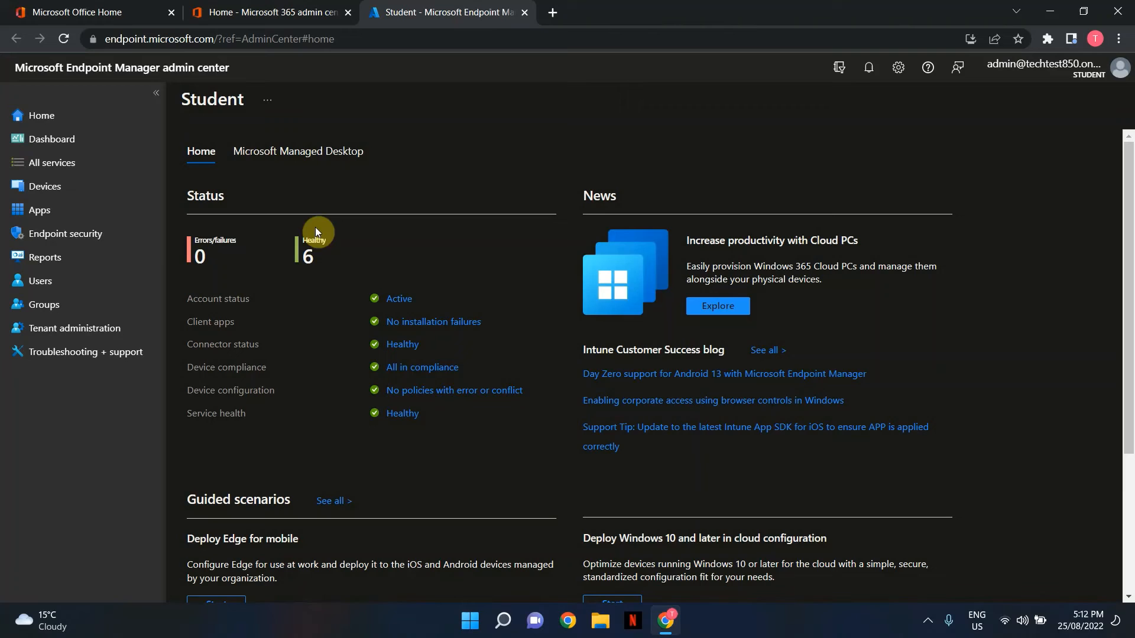
Navigate to Endpoint security and its Attack surface reduction policies page
left_click(64, 233)
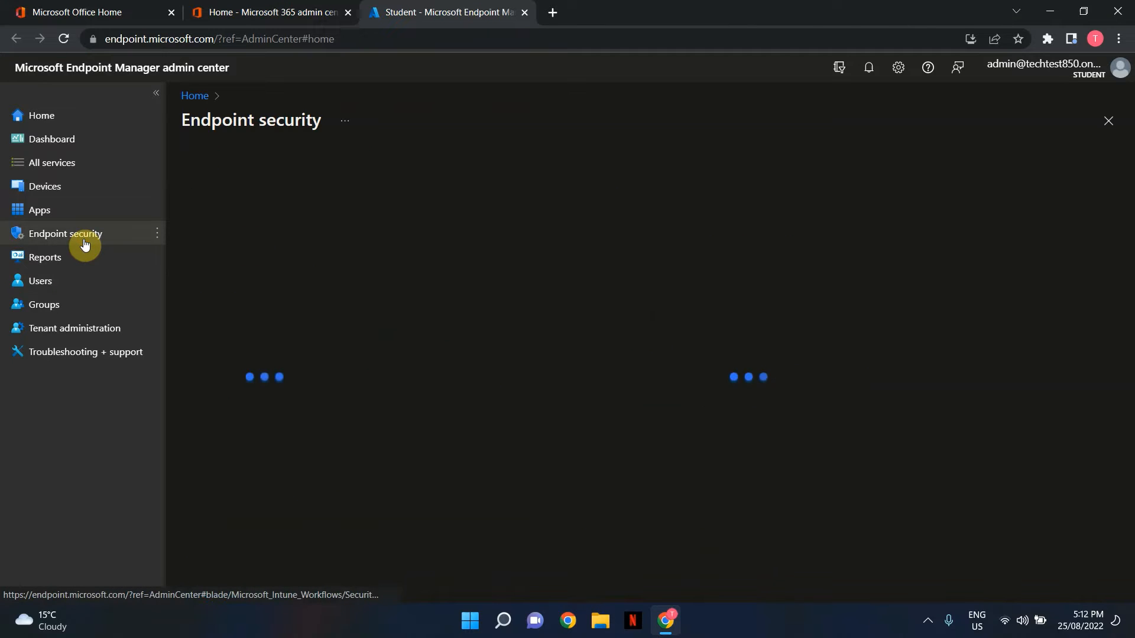
left_click(64, 233)
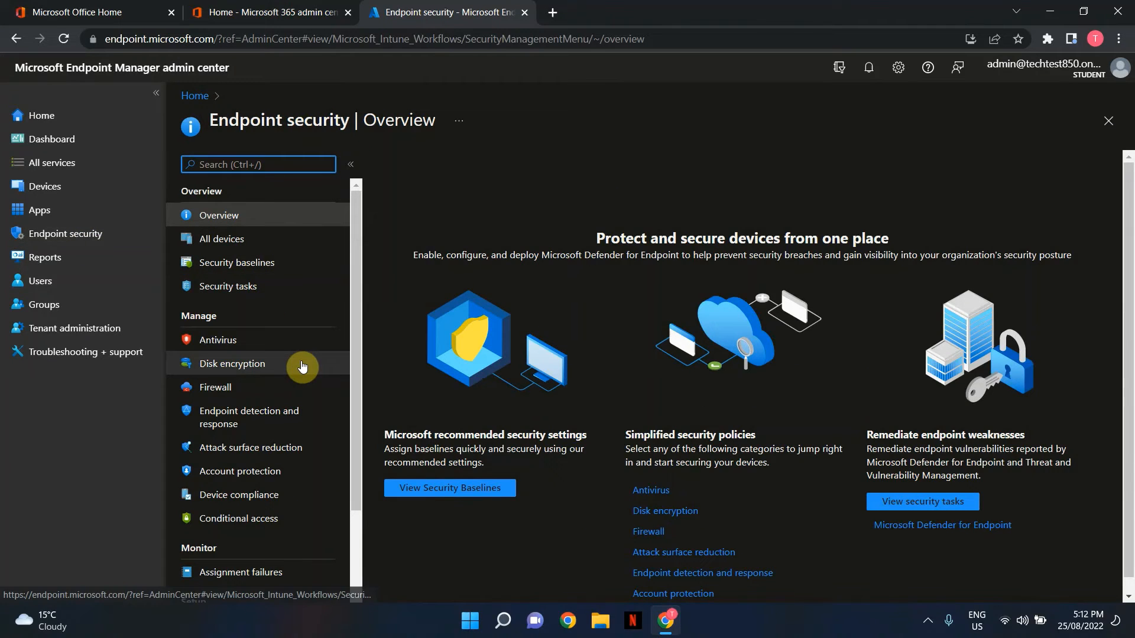
scroll("down", 3)
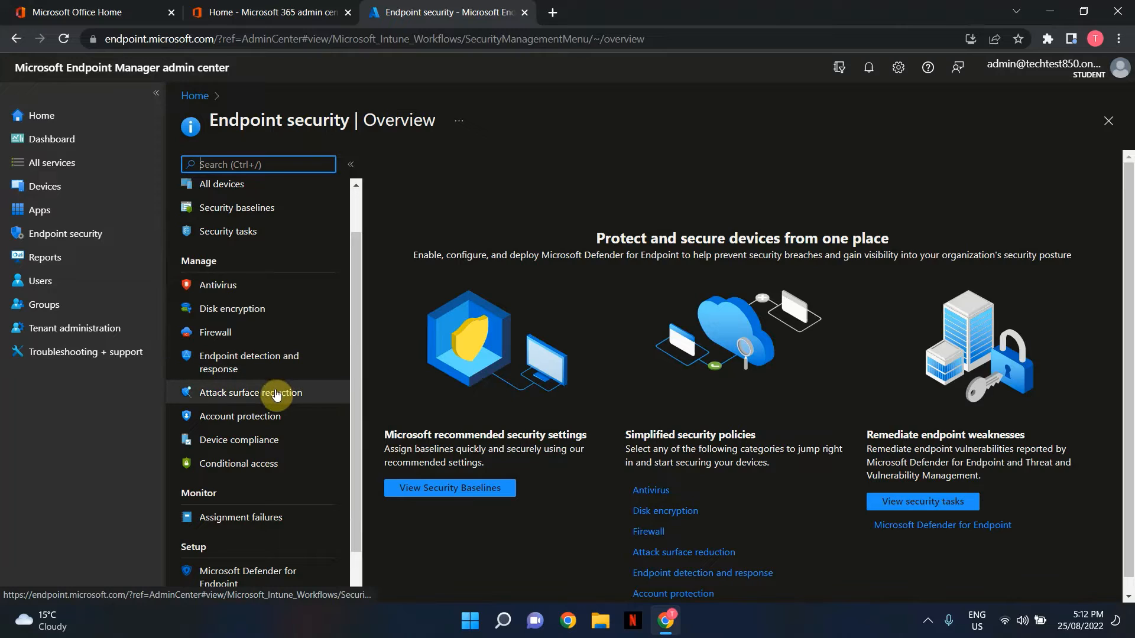
left_click(251, 392)
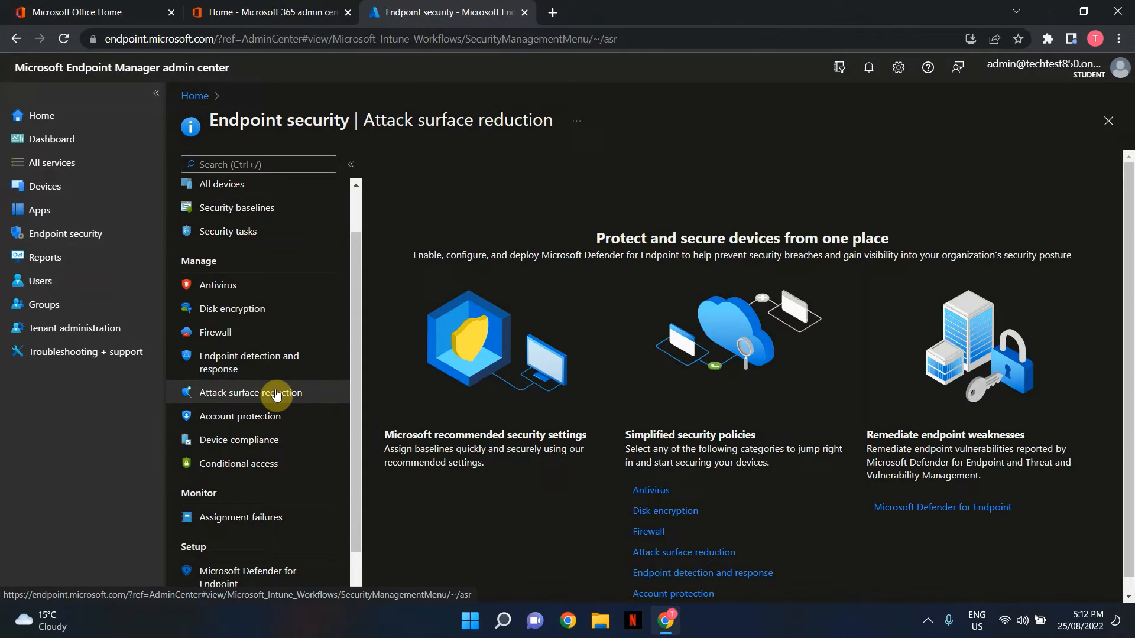
left_click(249, 392)
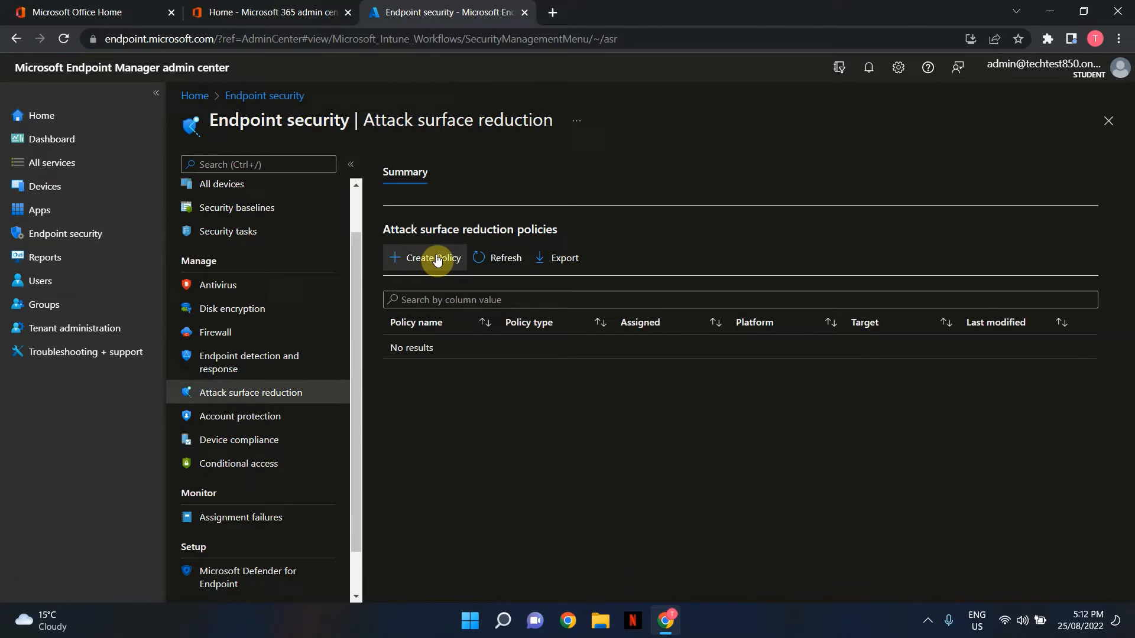
Create a new policy with platform Windows 10 and later and profile Device control
left_click(432, 258)
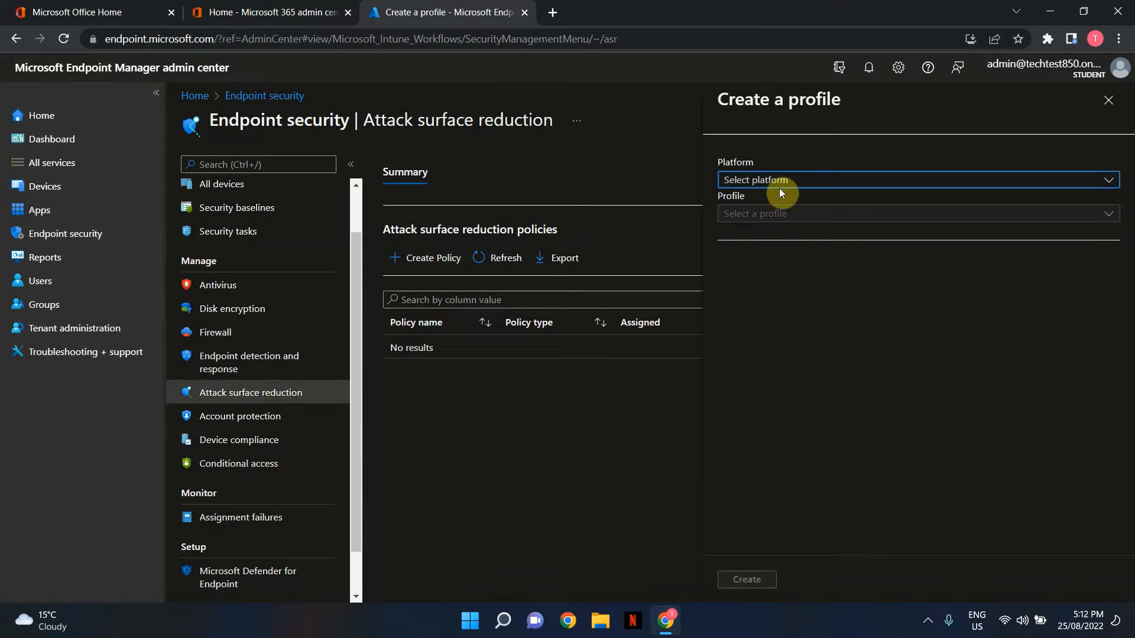
left_click(911, 180)
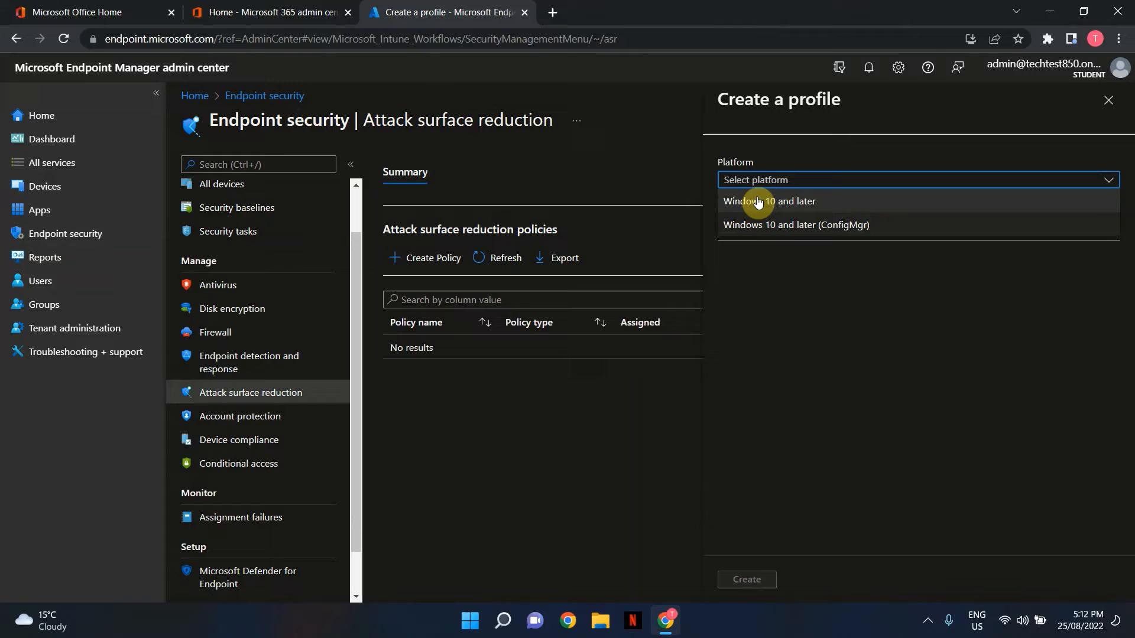
left_click(768, 201)
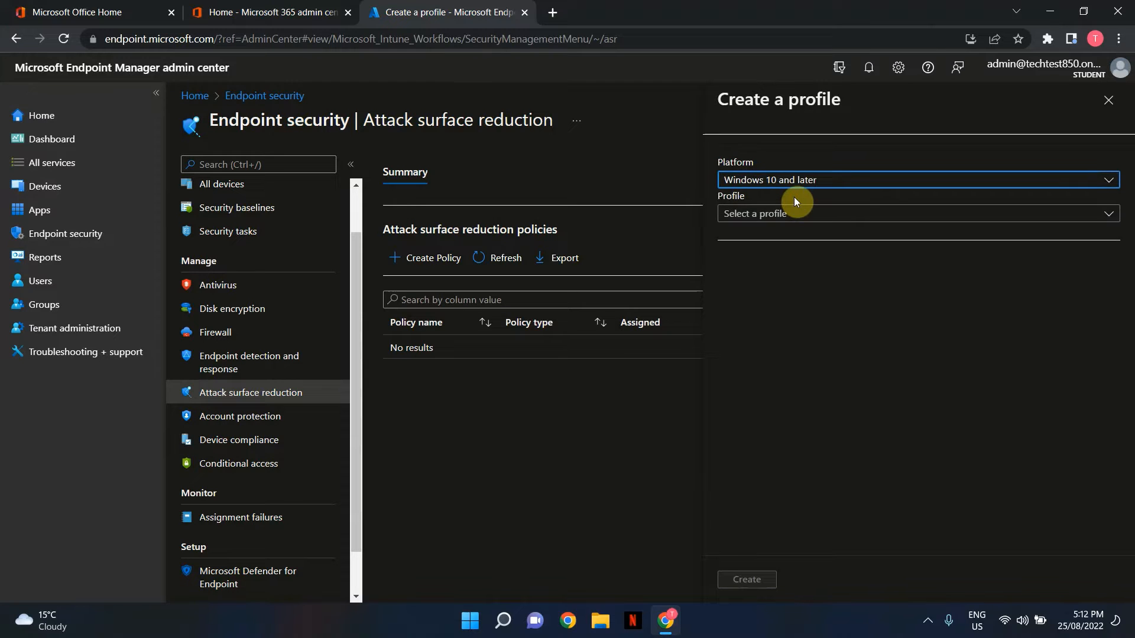
left_click(911, 212)
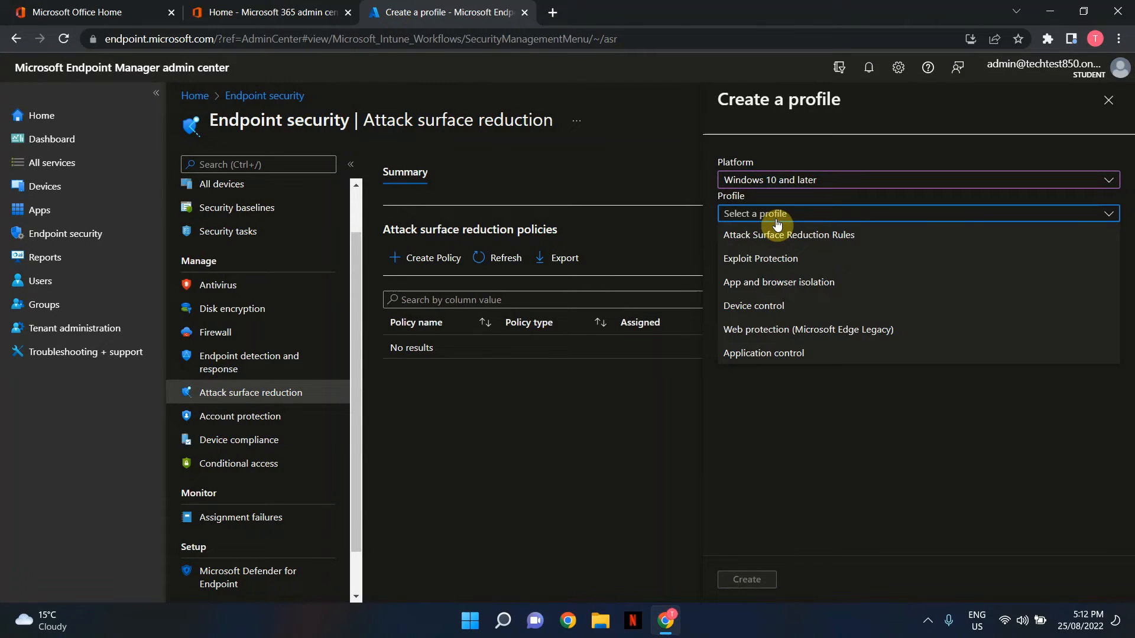
mouse_move(754, 305)
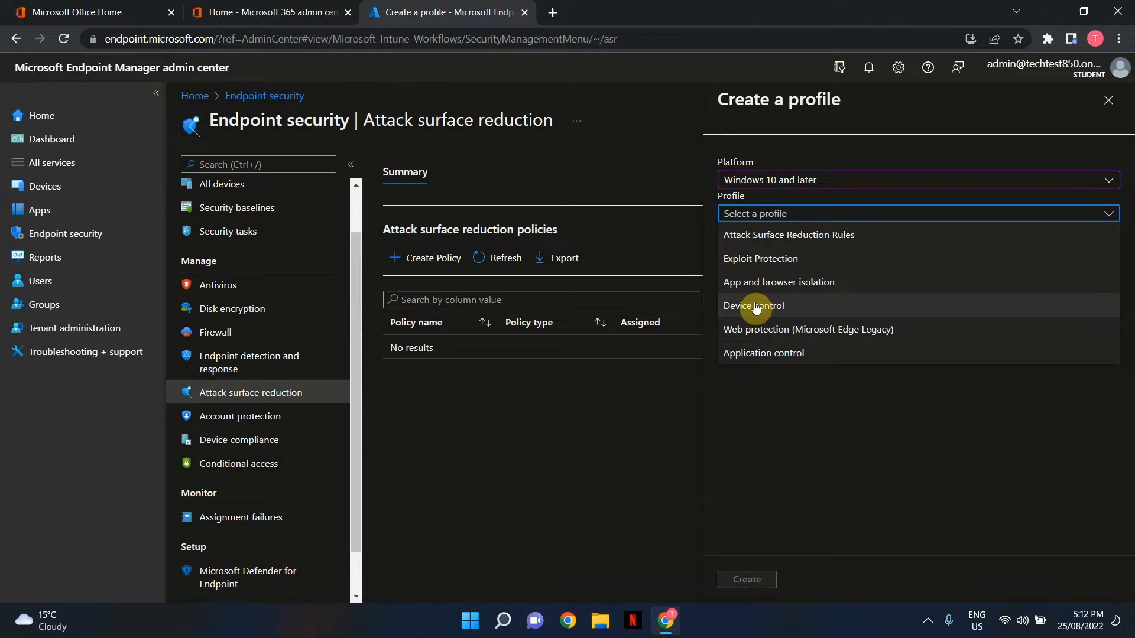
left_click(755, 305)
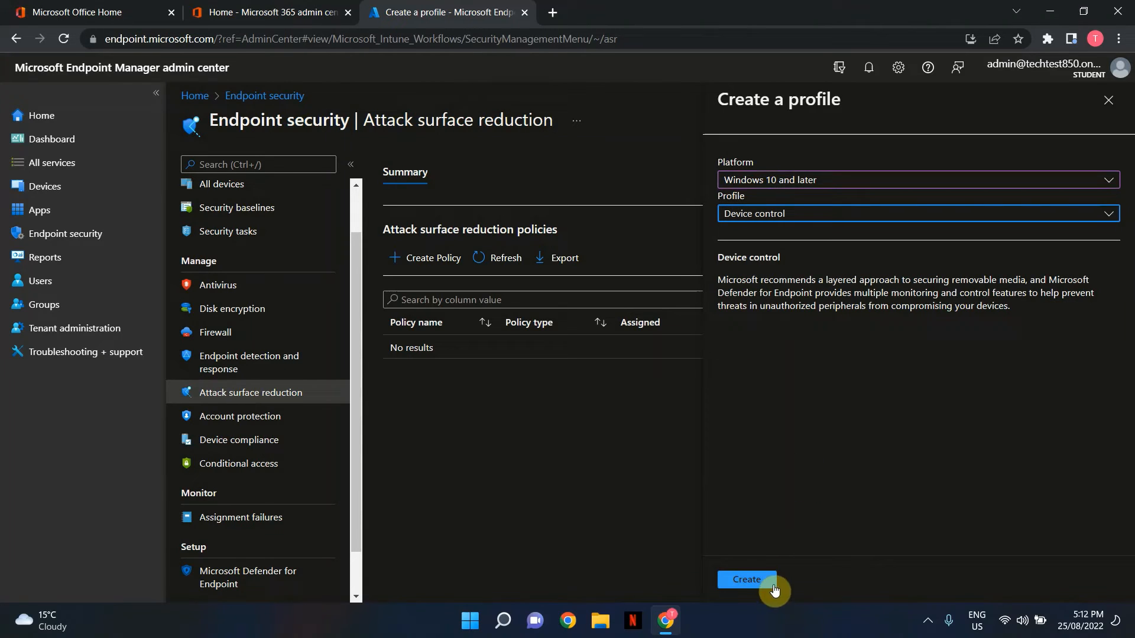
left_click(746, 579)
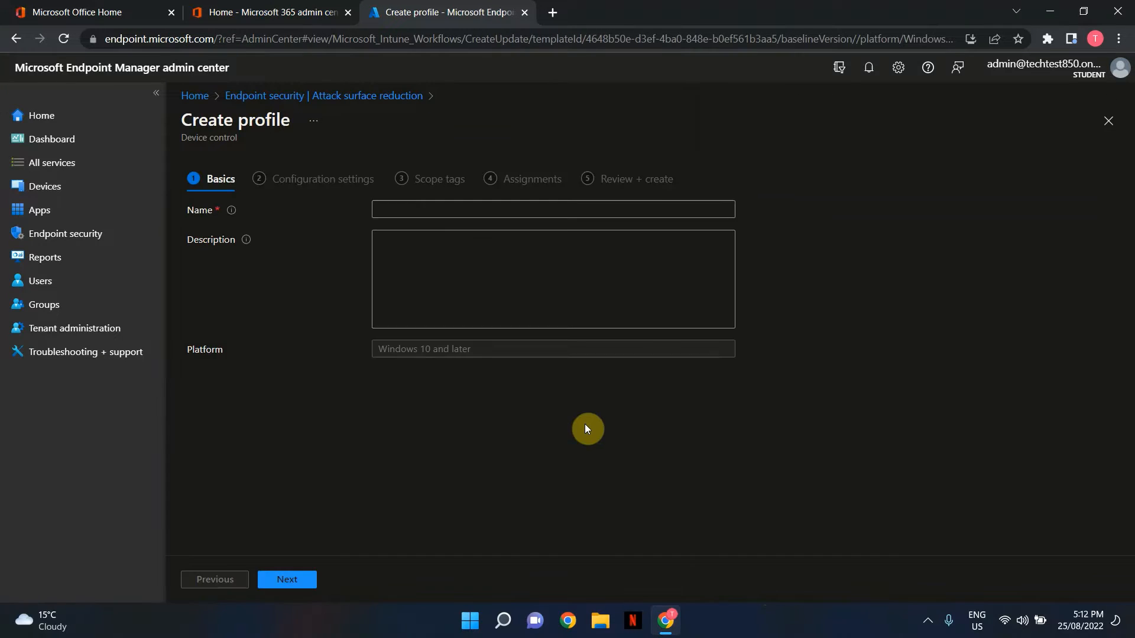
Enter 'Block USB Ports' as the profile name on the Basics step
left_click(552, 209)
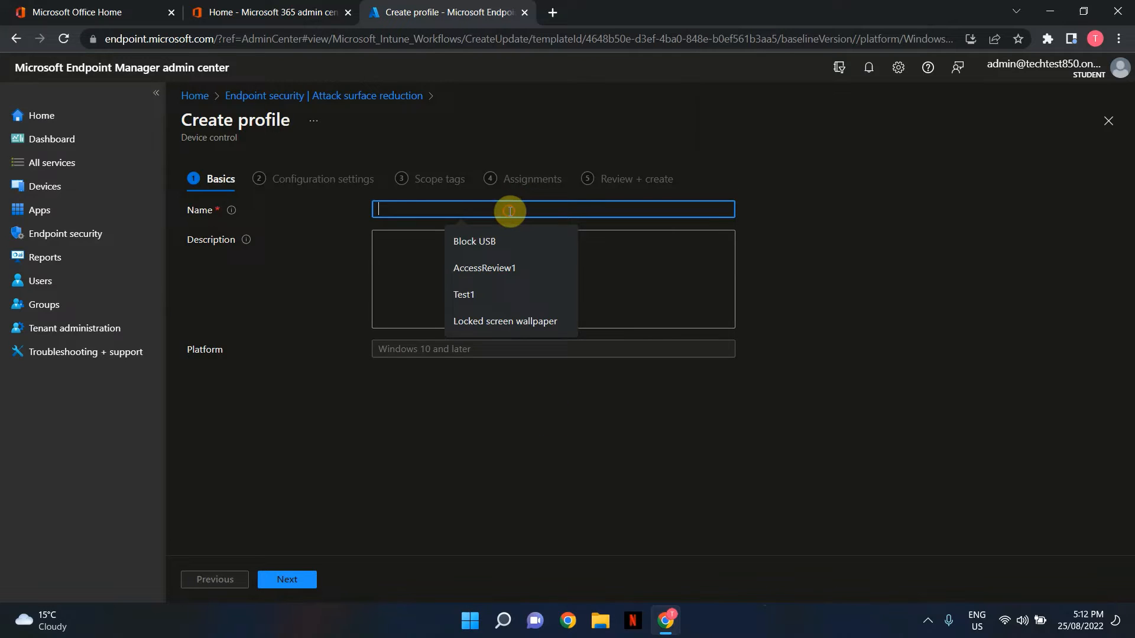
type("Bl")
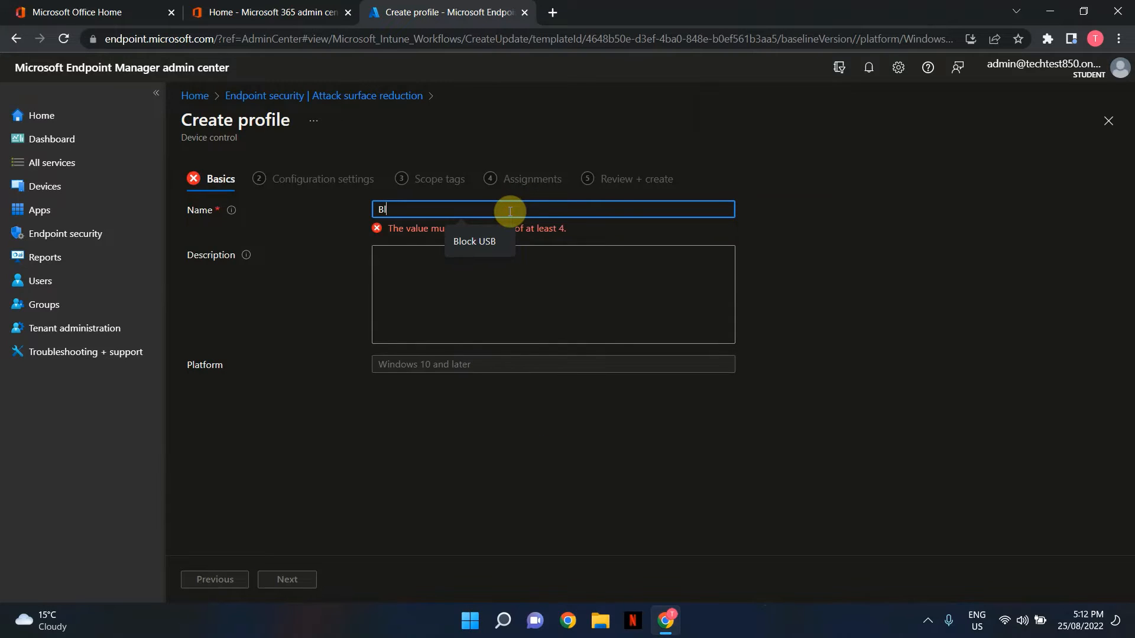
type("ock USB Ports")
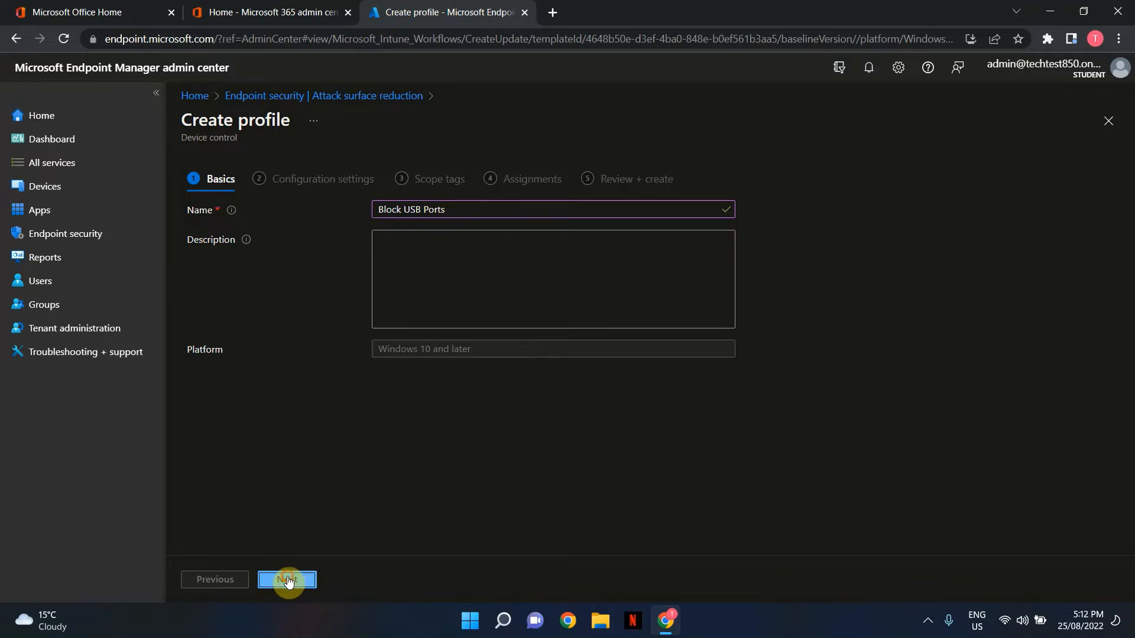
In Configuration settings, set Block removable storage to Yes
left_click(286, 580)
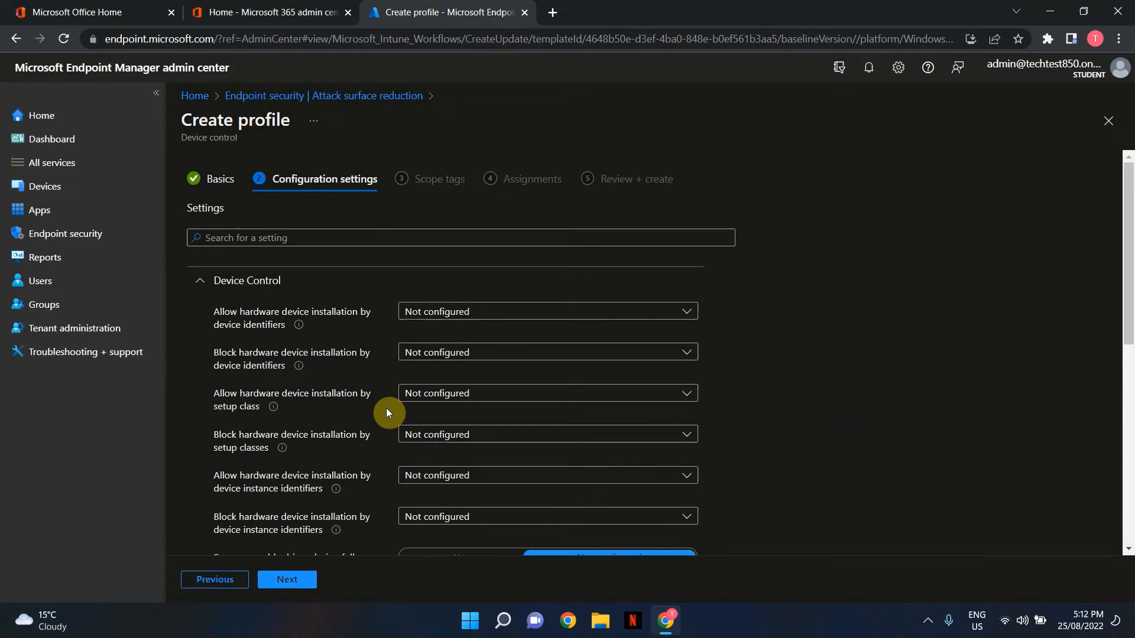
scroll("down", 3)
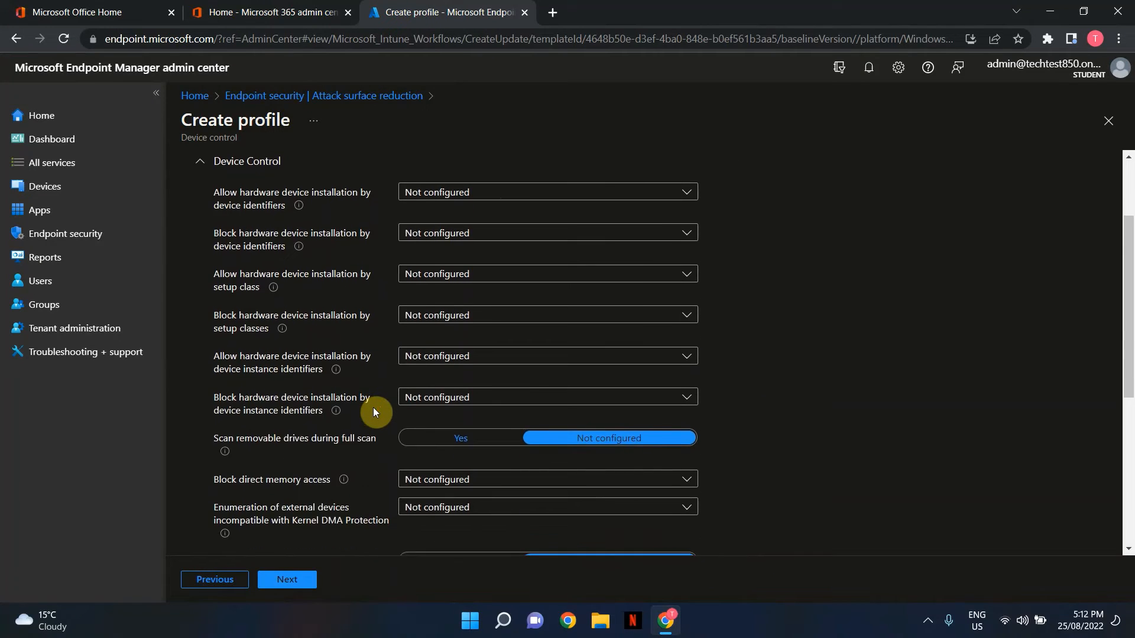
scroll("down", 3)
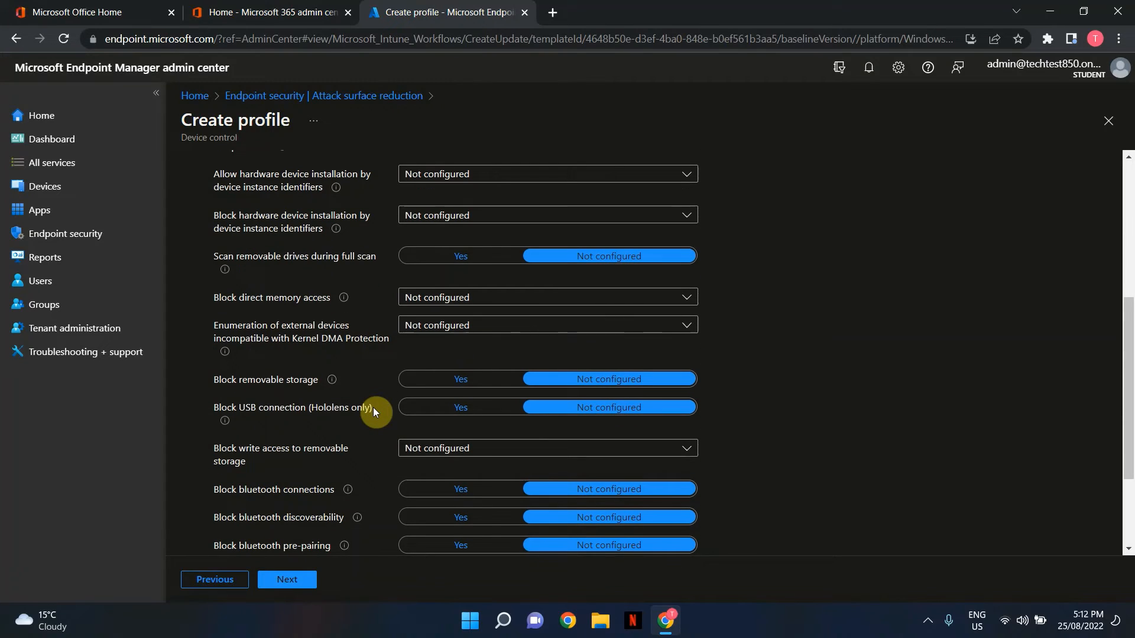
mouse_move(227, 395)
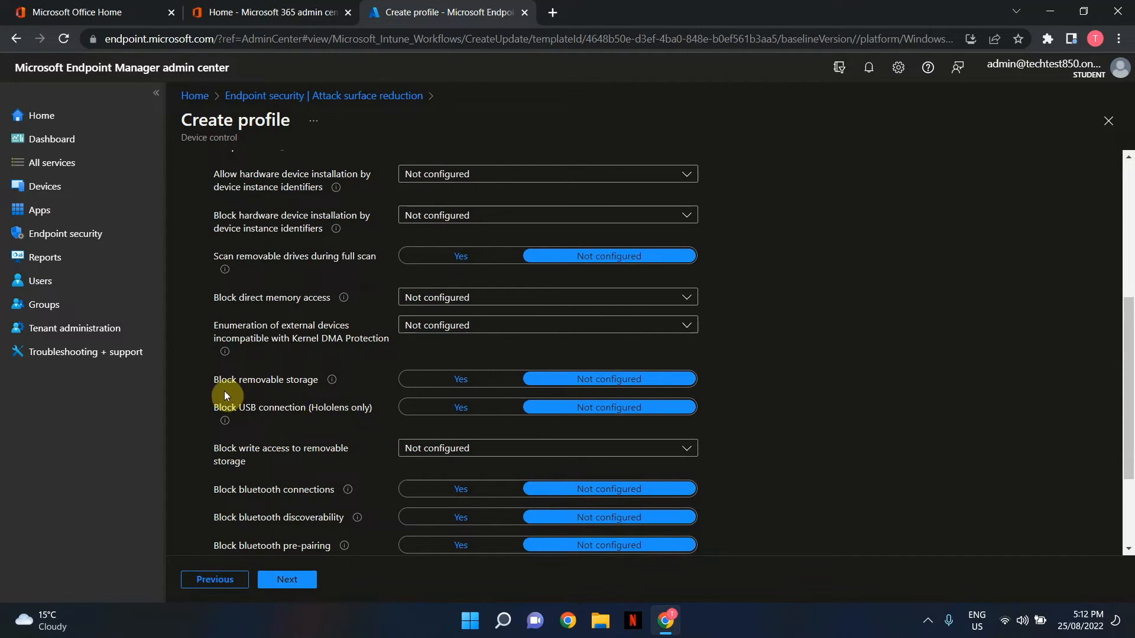
mouse_move(293, 389)
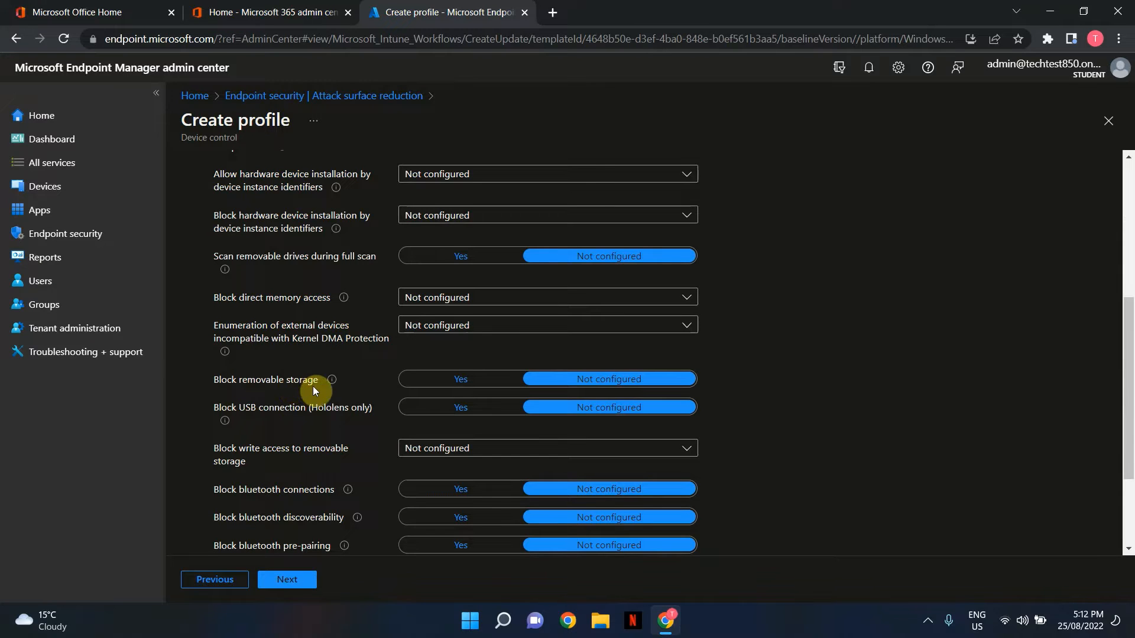
mouse_move(332, 379)
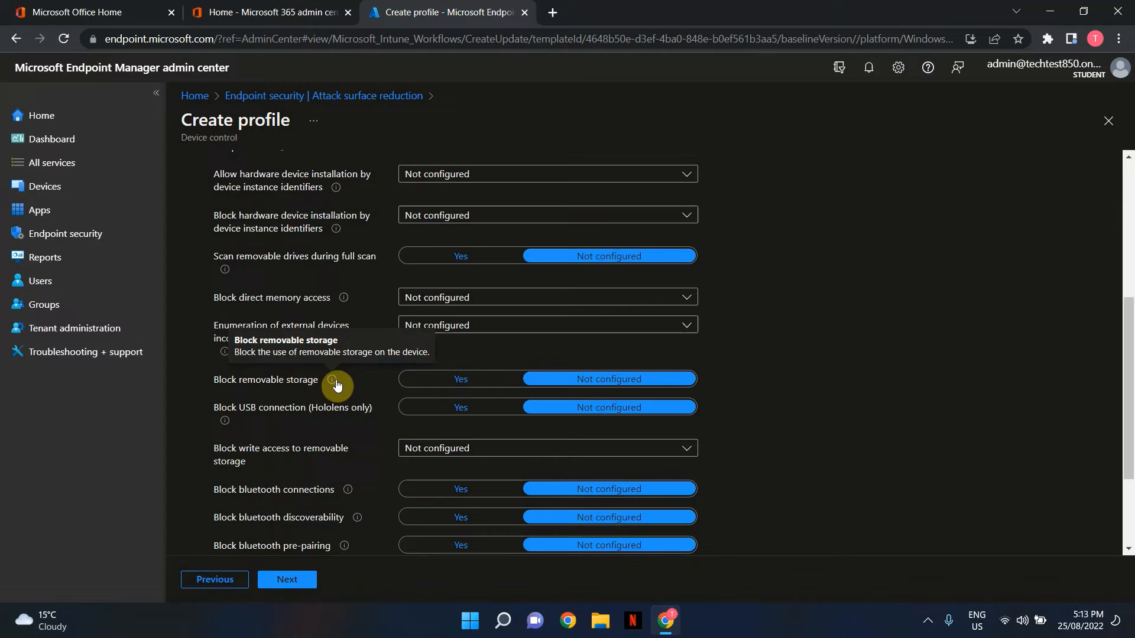
mouse_move(453, 388)
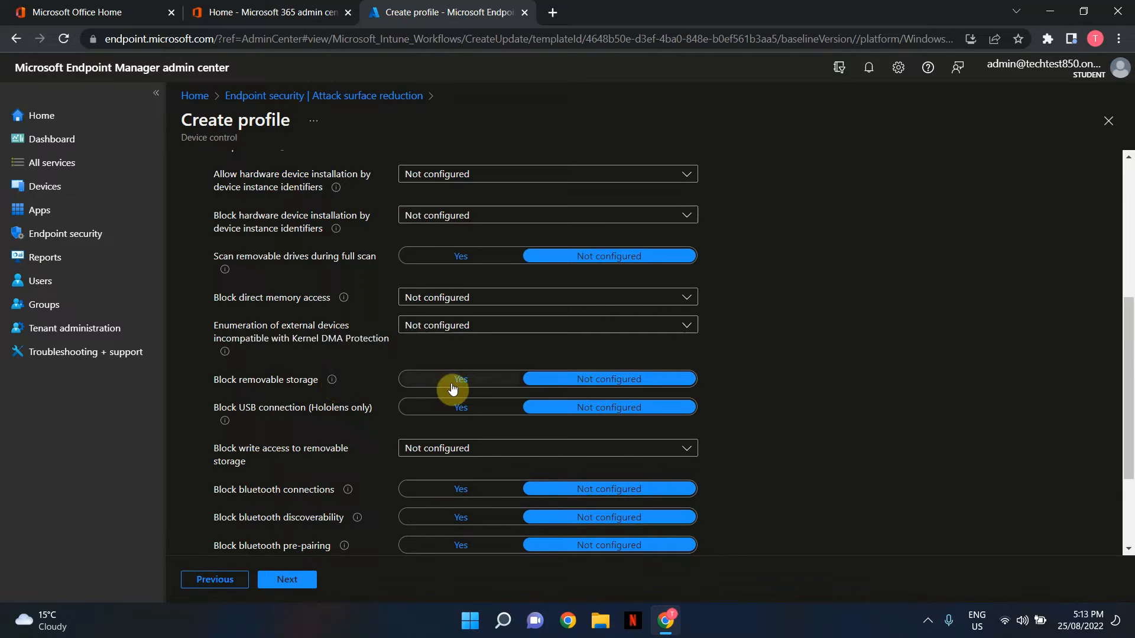
left_click(460, 378)
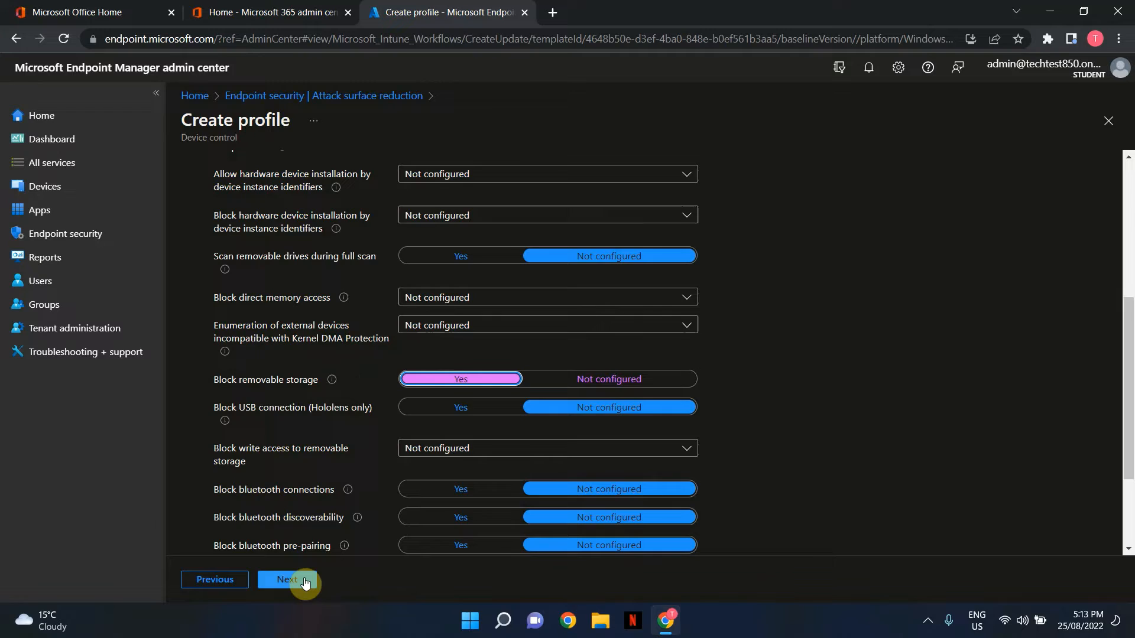
Advance through Scope tags keeping Default and reach the Assignments step
left_click(287, 579)
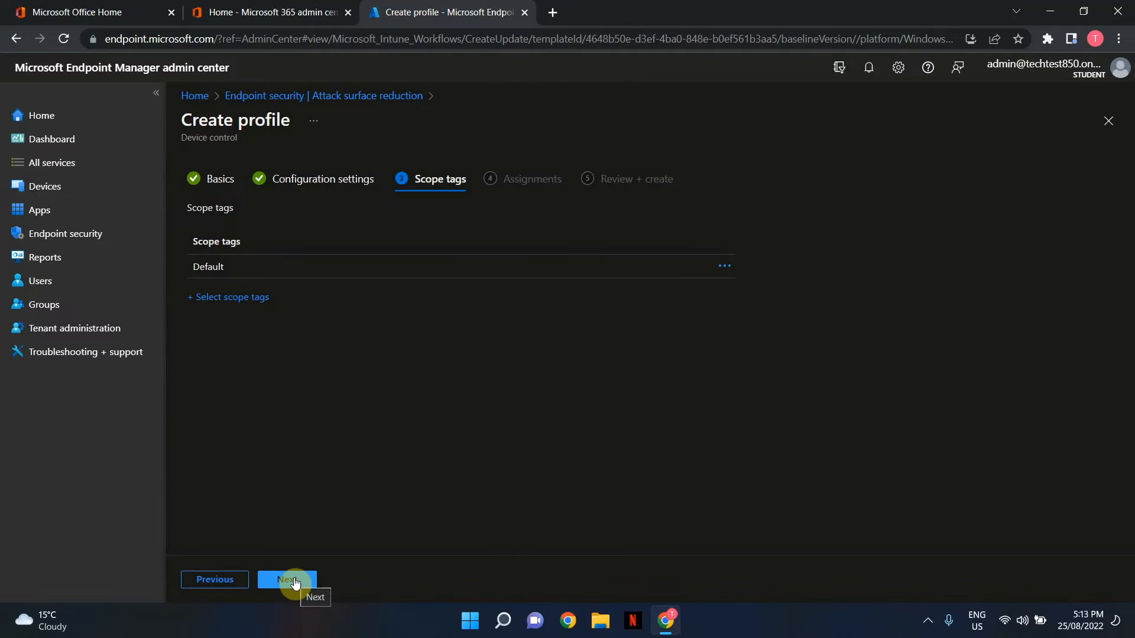
mouse_move(451, 383)
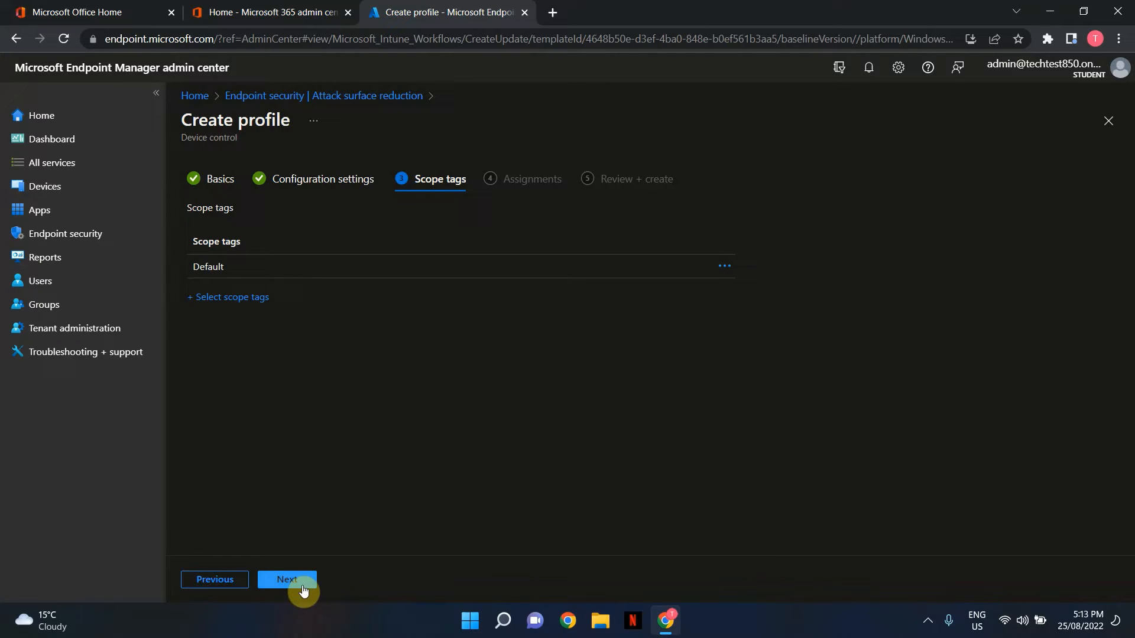
left_click(286, 579)
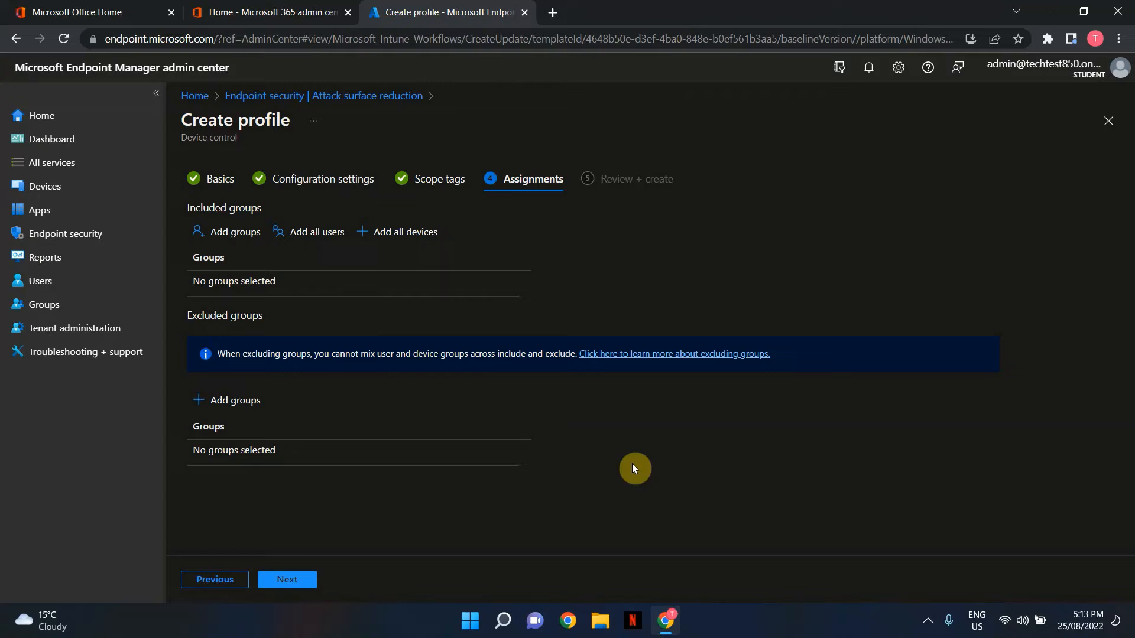
mouse_move(233, 337)
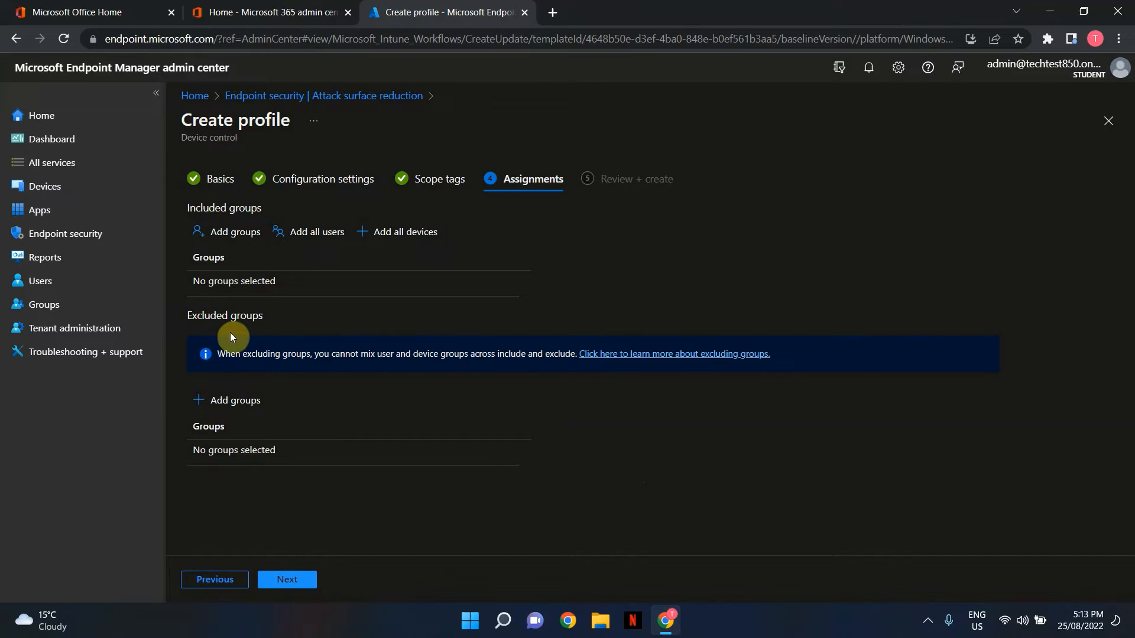
mouse_move(236, 441)
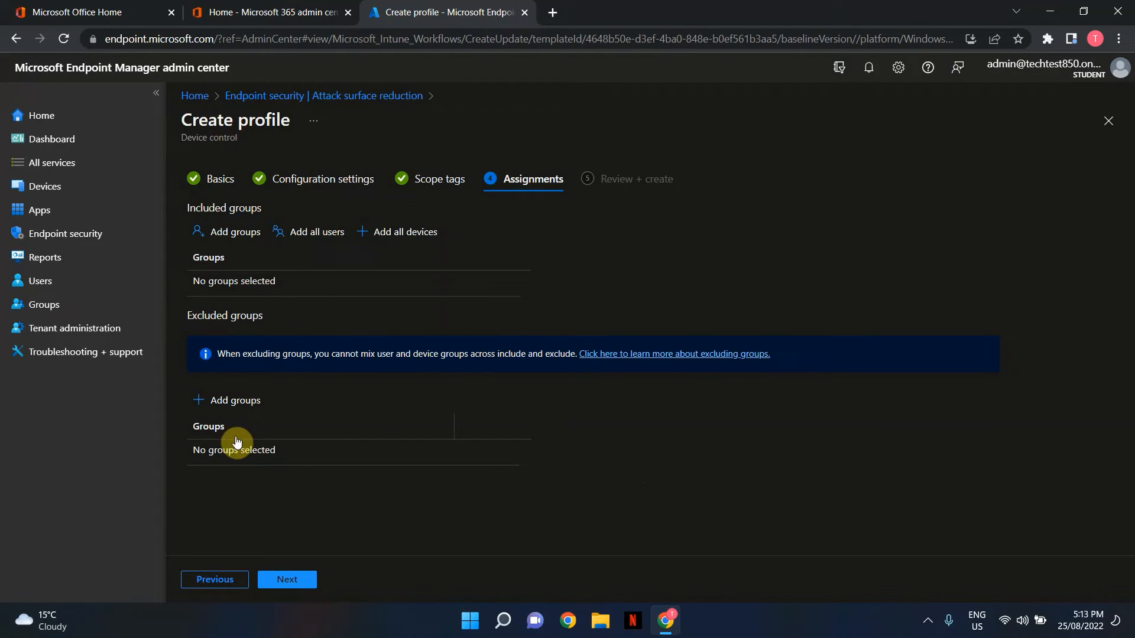
mouse_move(383, 413)
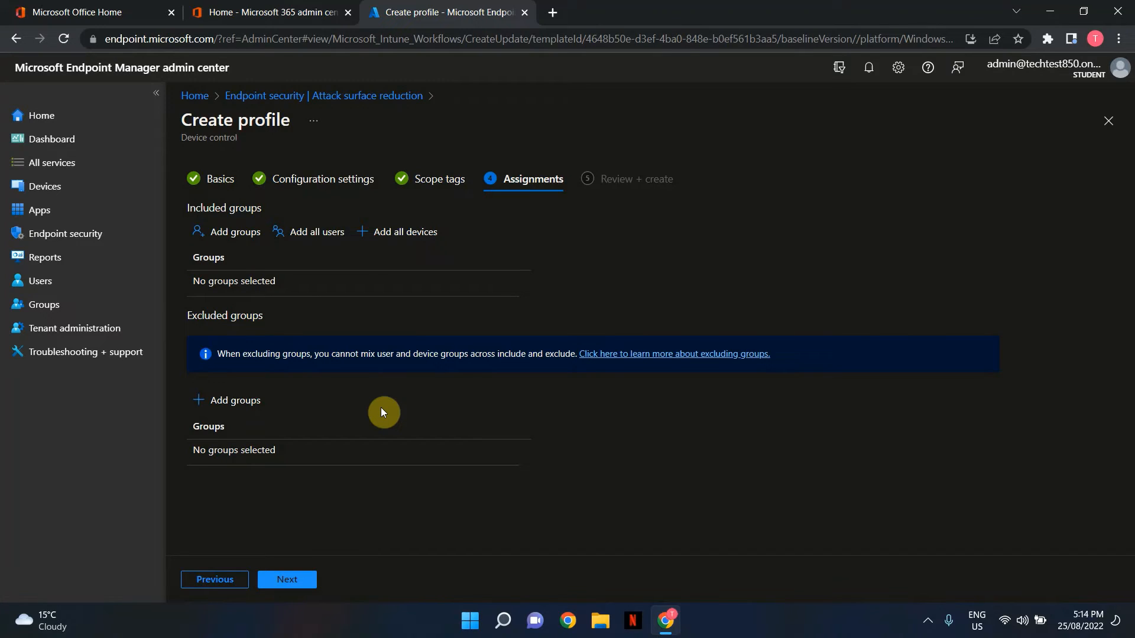
mouse_move(315, 231)
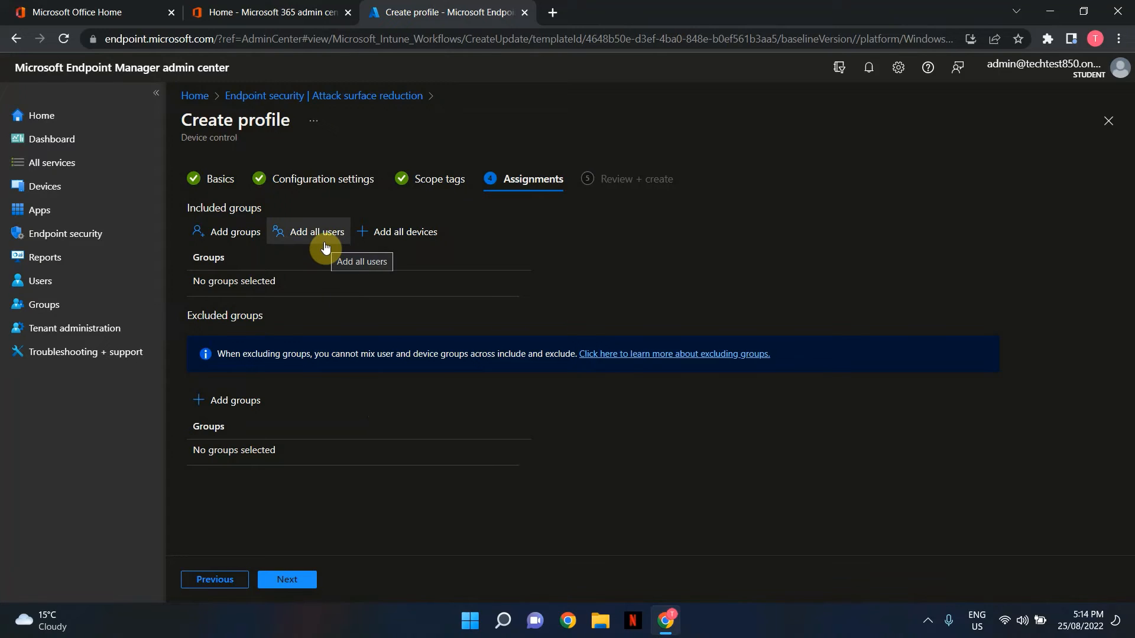
mouse_move(441, 246)
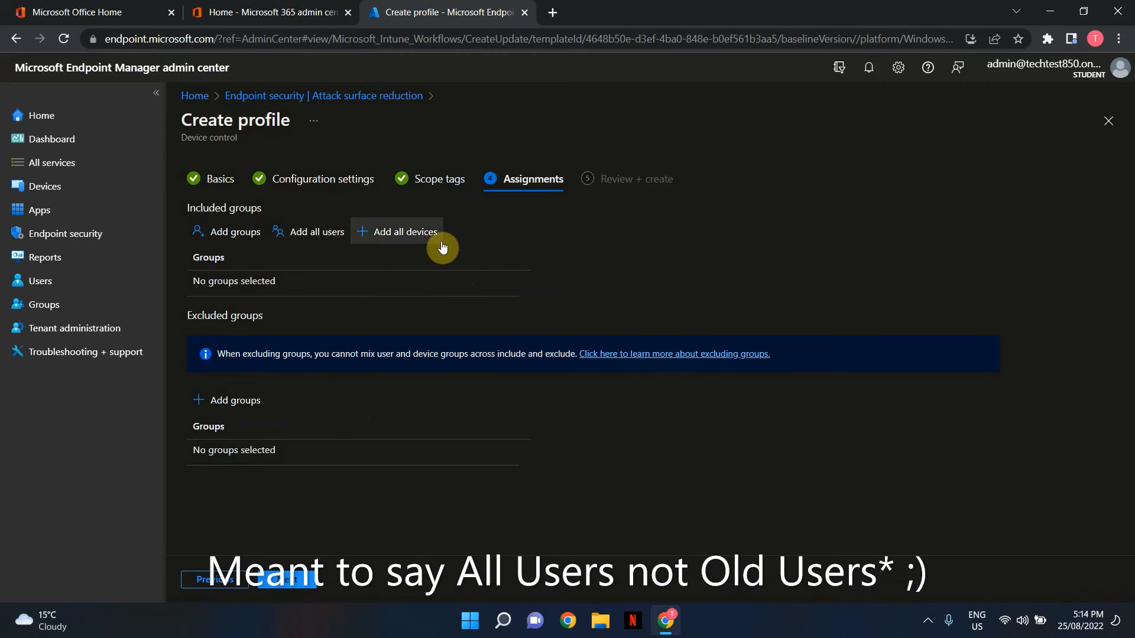
mouse_move(428, 348)
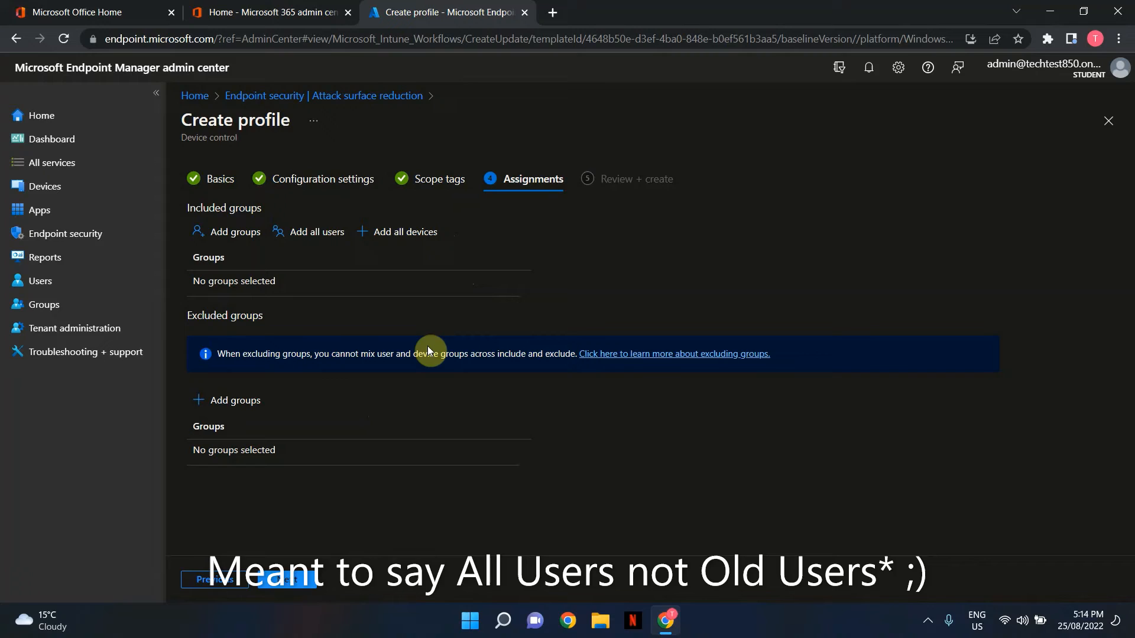
mouse_move(234, 232)
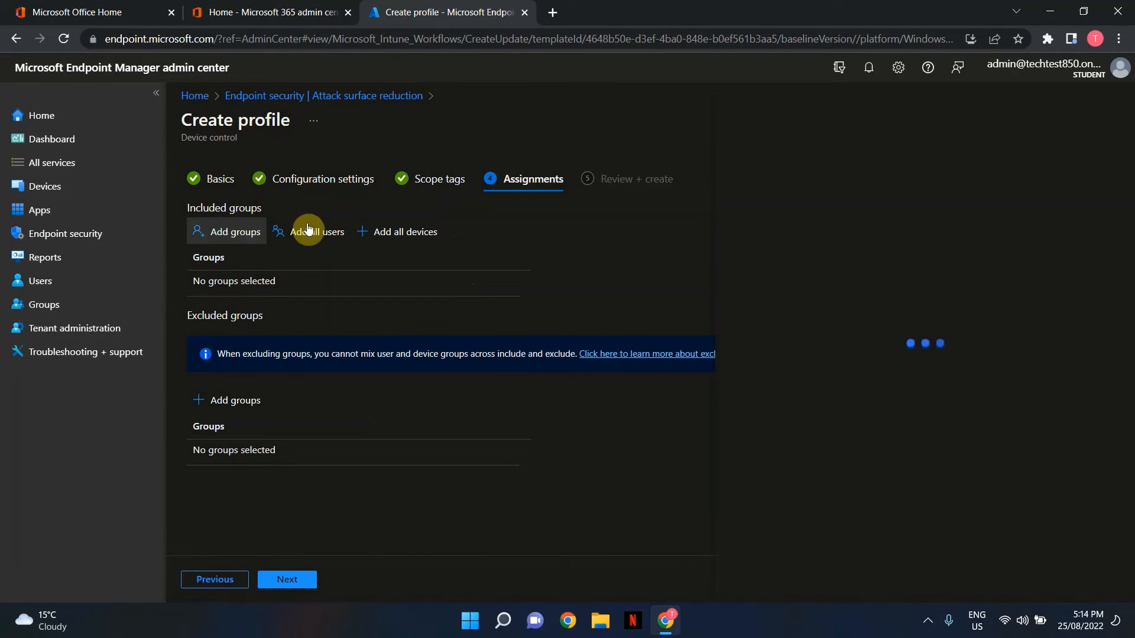
Add Pilot Device Group as an included group, found by searching 'pilot'
left_click(234, 232)
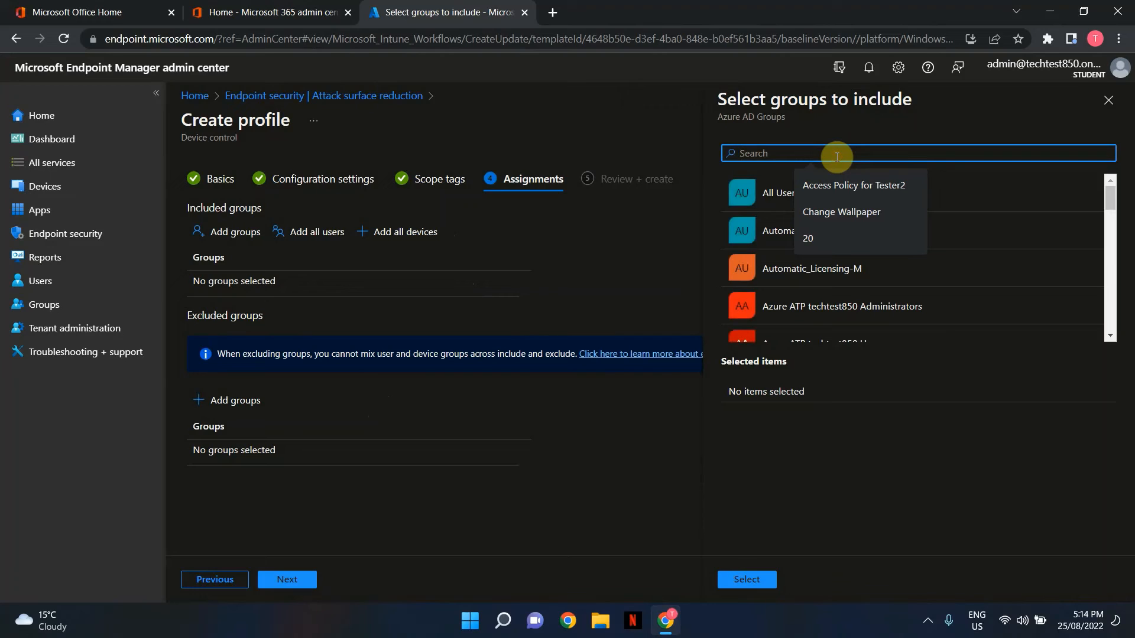
type("pilot")
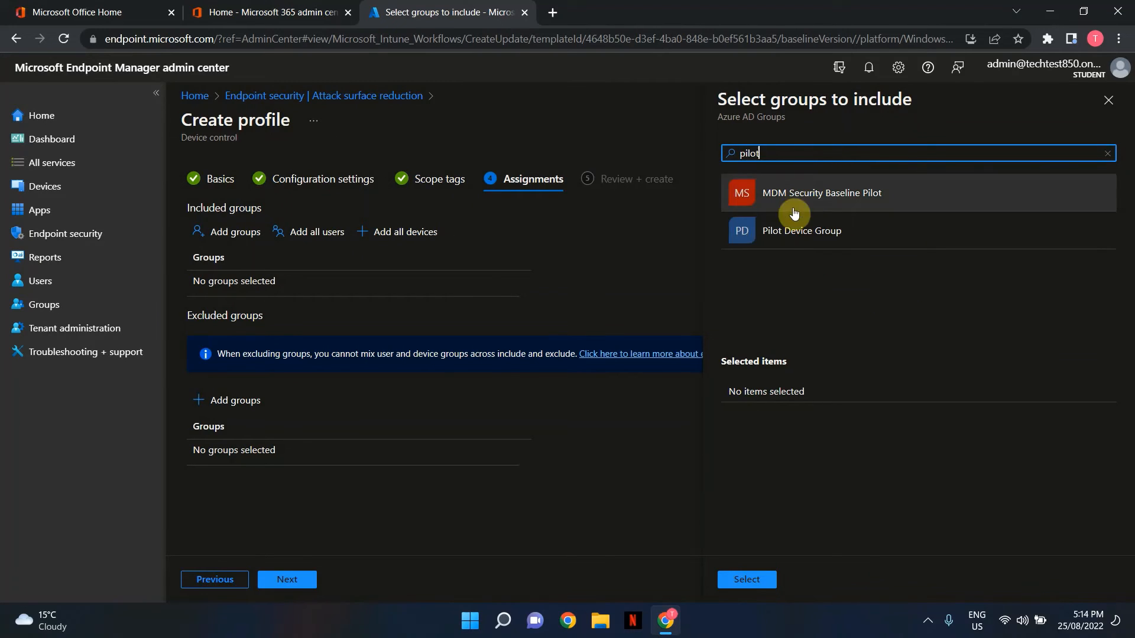
left_click(801, 231)
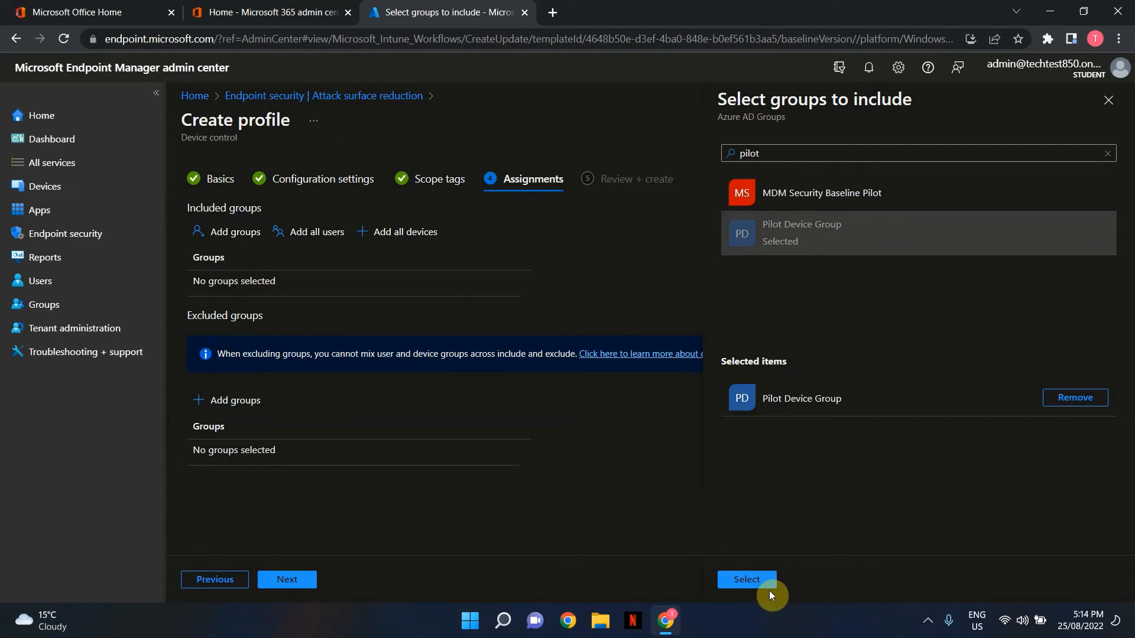
left_click(747, 579)
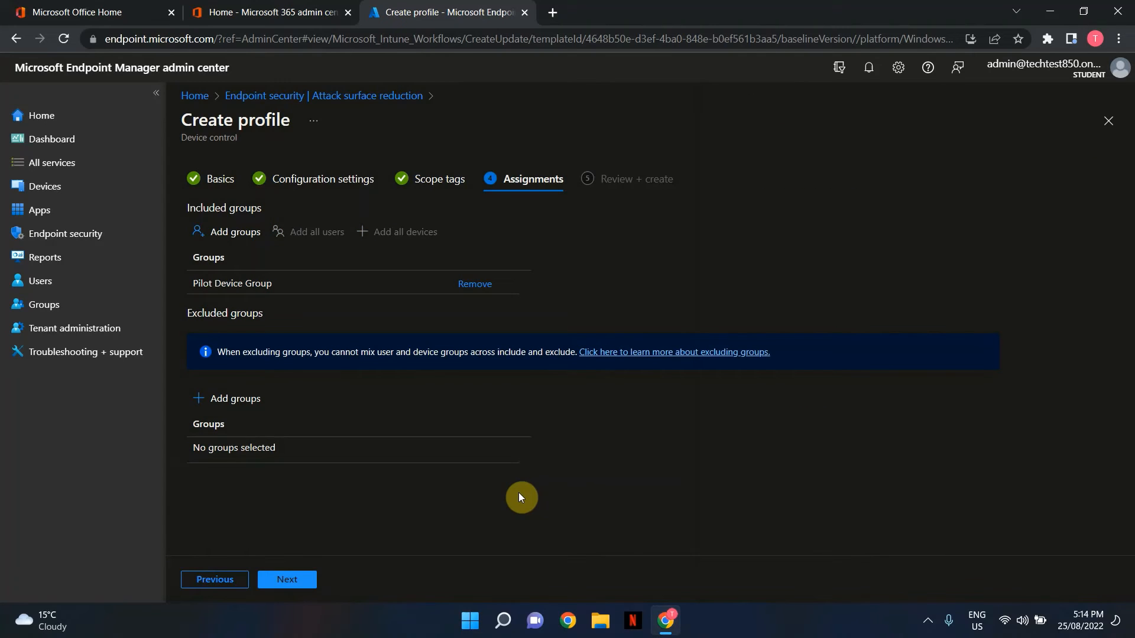
mouse_move(352, 553)
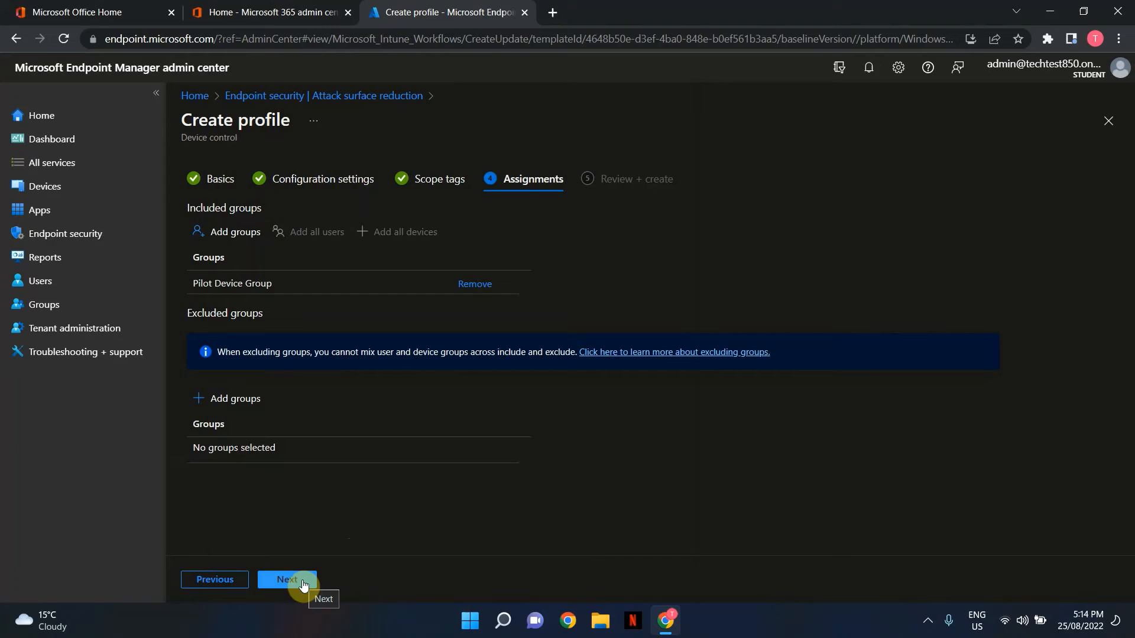
Review the summary and create the Block USB Ports profile so it is listed as assigned
left_click(286, 579)
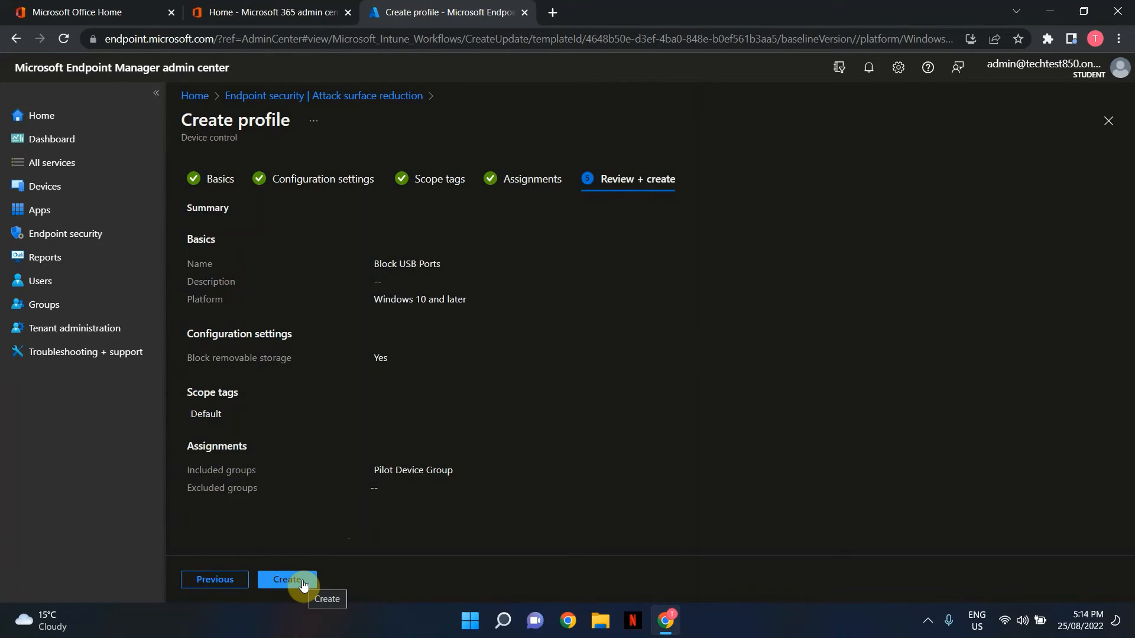
left_click(286, 579)
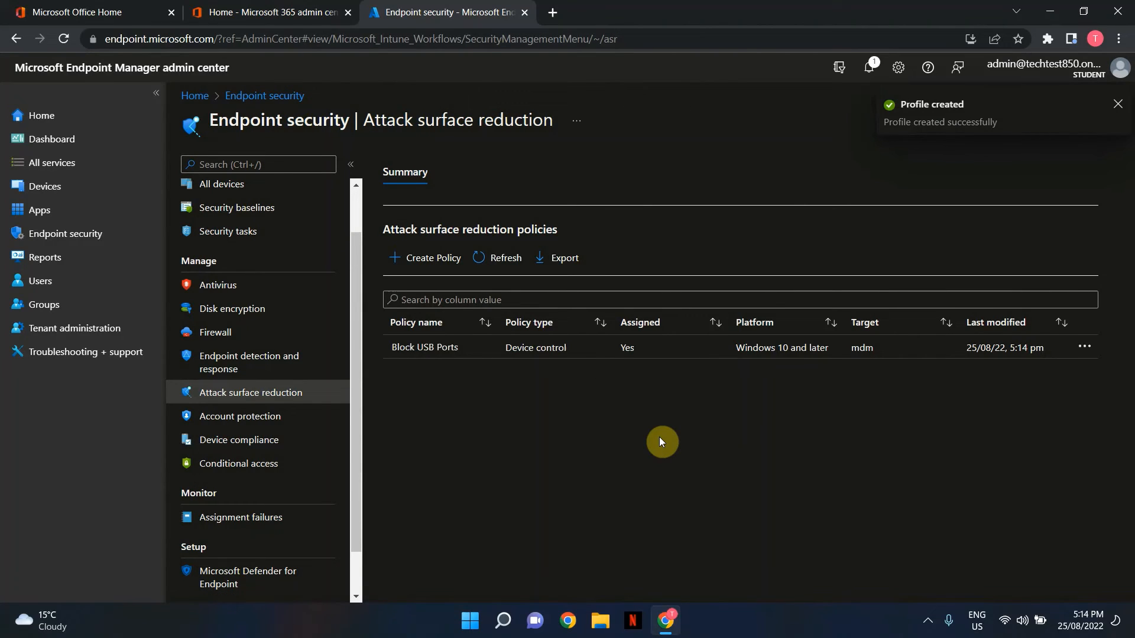
Review the policy list, then show the hidden Windows system tray icons
left_click(1117, 104)
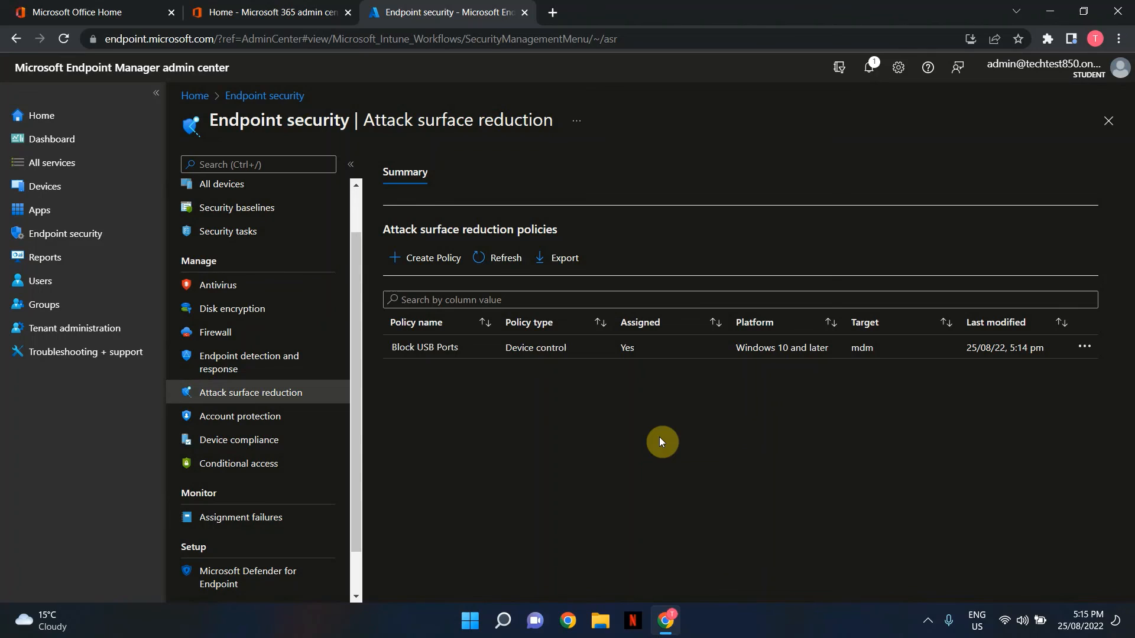
mouse_move(923, 623)
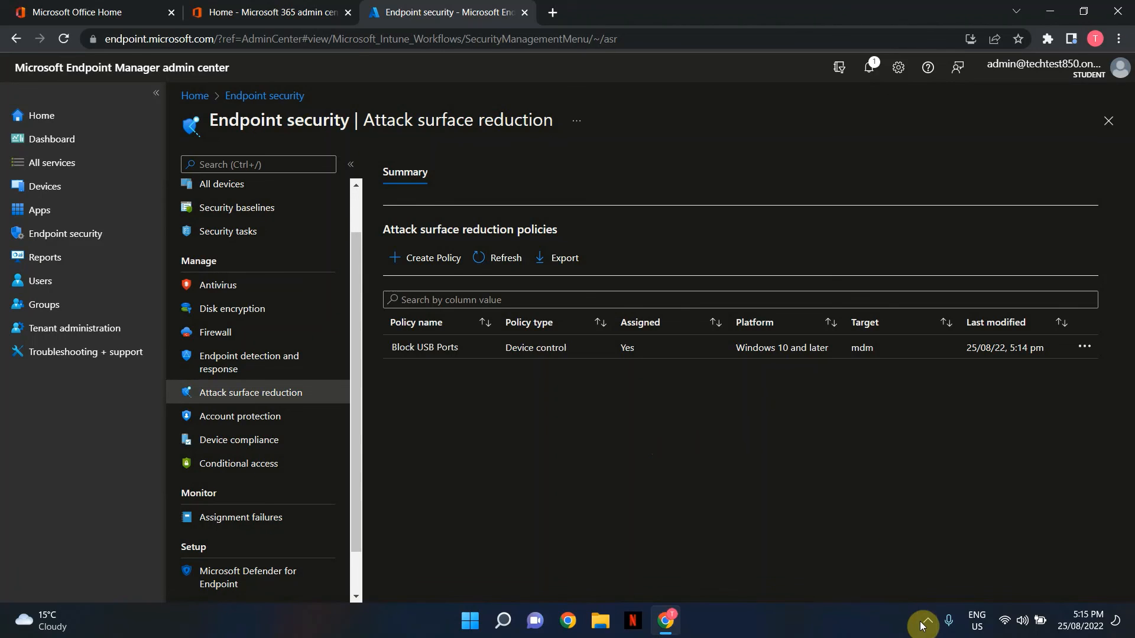
left_click(923, 621)
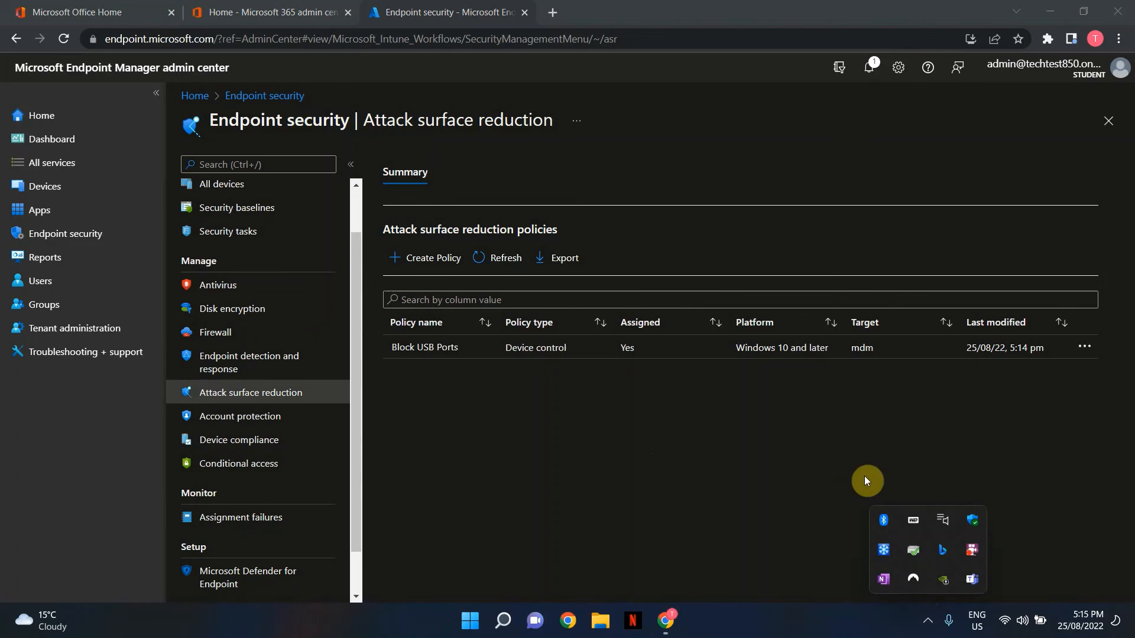